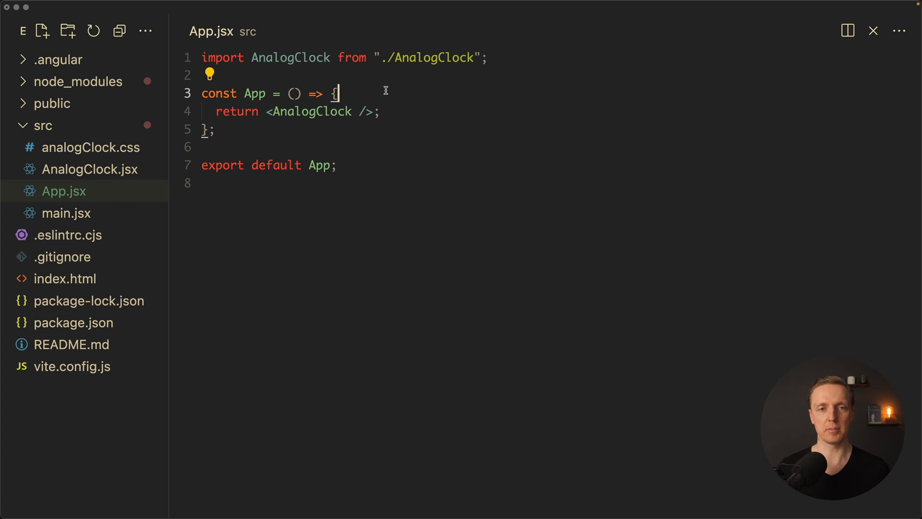
pyautogui.moveTo(312, 111)
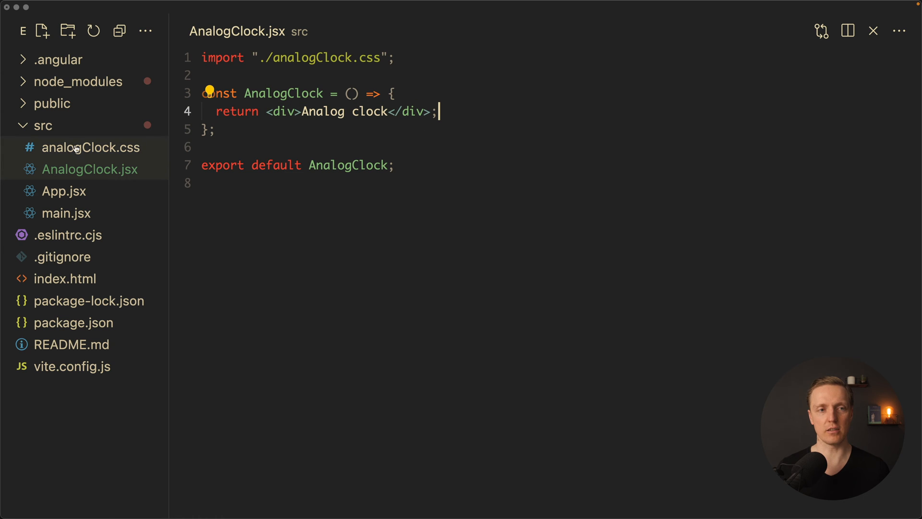
# - Remove the 'Analog clock' placeholder text and give the div className="clock"
pyautogui.click(92, 147)
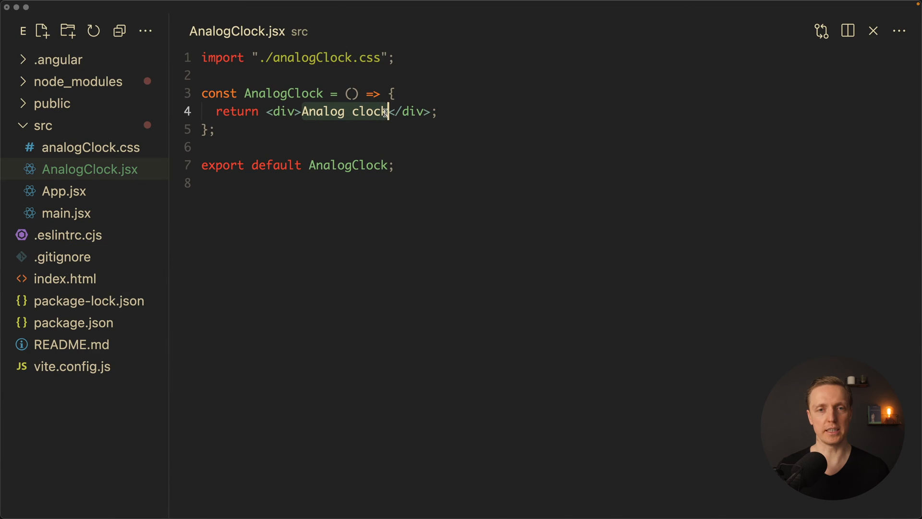
pyautogui.press('Delete')
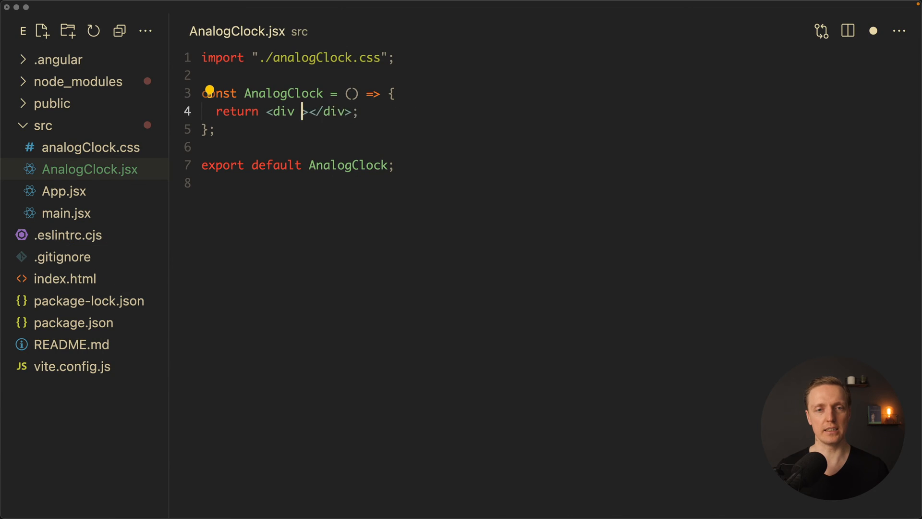
pyautogui.write('className=""')
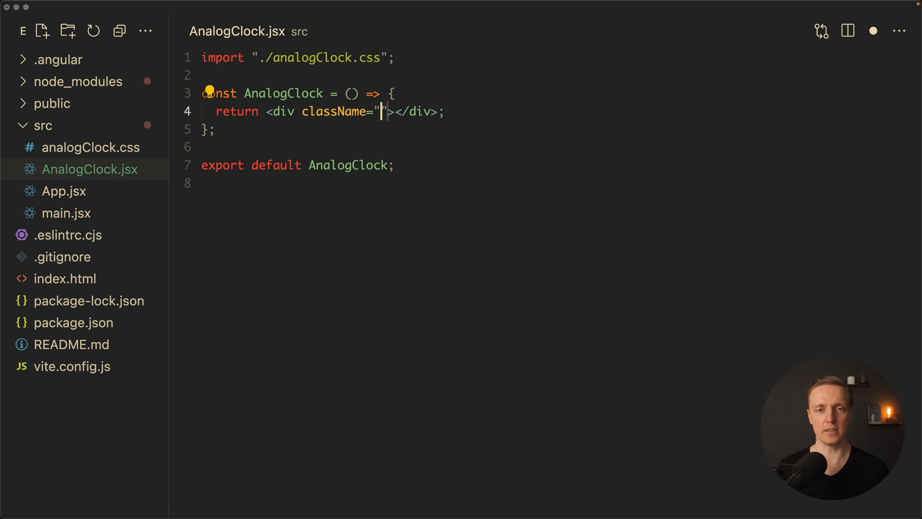
pyautogui.write('clock')
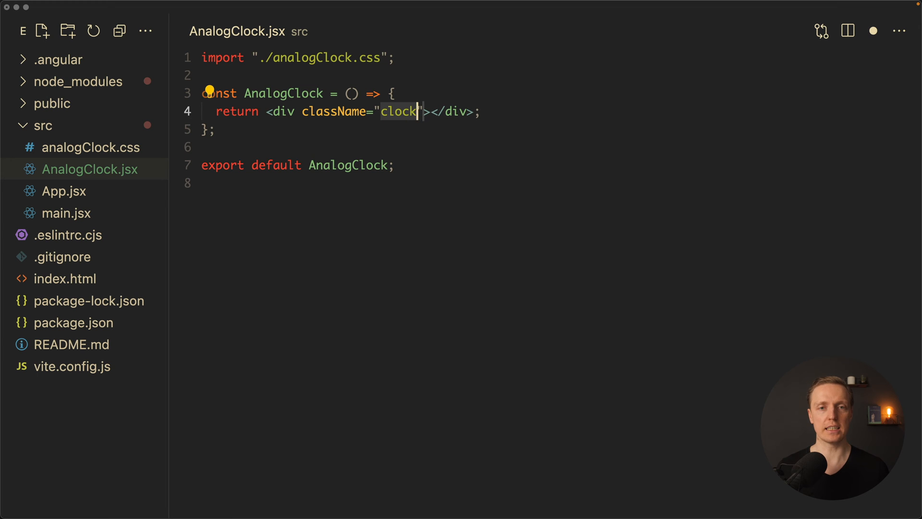
# - Start a .clock rule in analogClock.css with 300px width and height and #ececec background
pyautogui.click(91, 147)
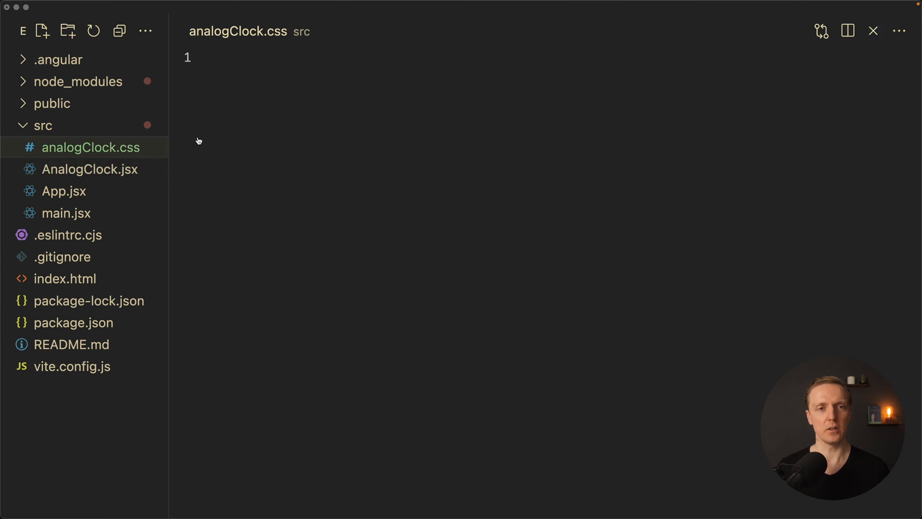
pyautogui.write('.clock {')
pyautogui.write('width: ;')
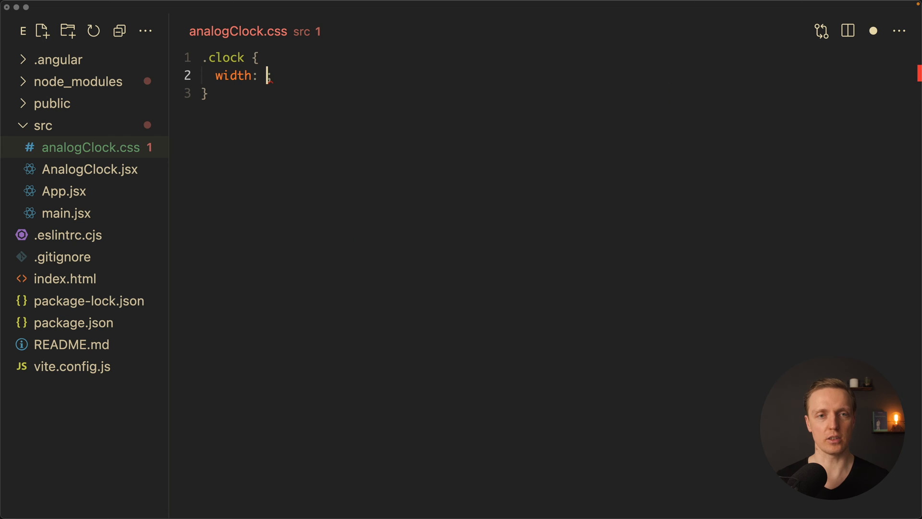
pyautogui.write('300px;')
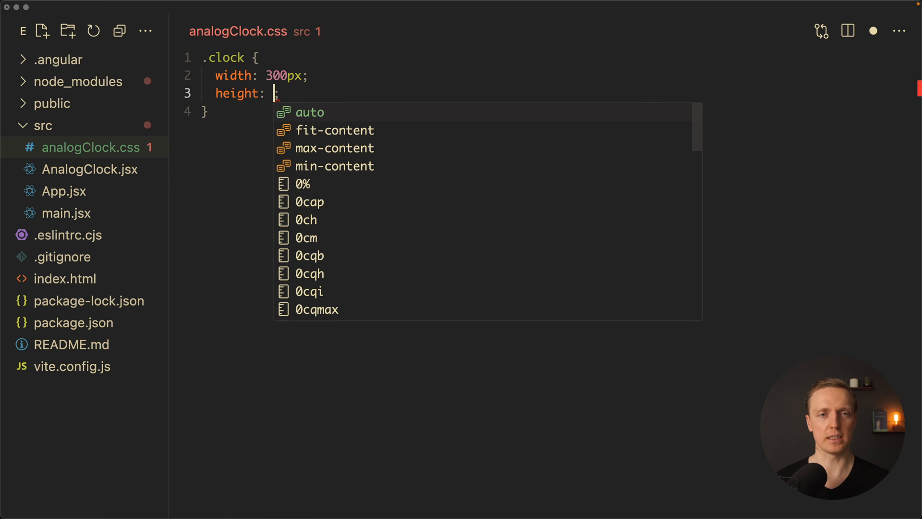
pyautogui.write('300px')
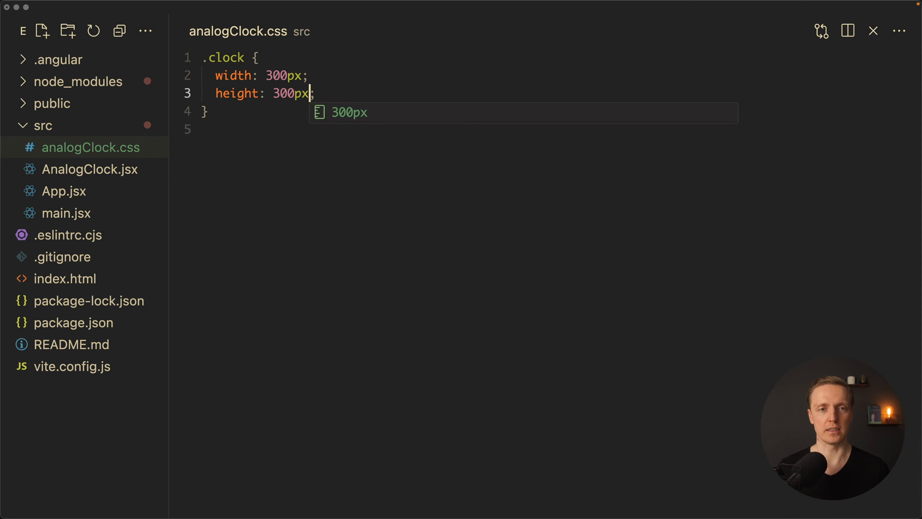
pyautogui.write('background: #ececec;')
pyautogui.write('border: 14px ;')
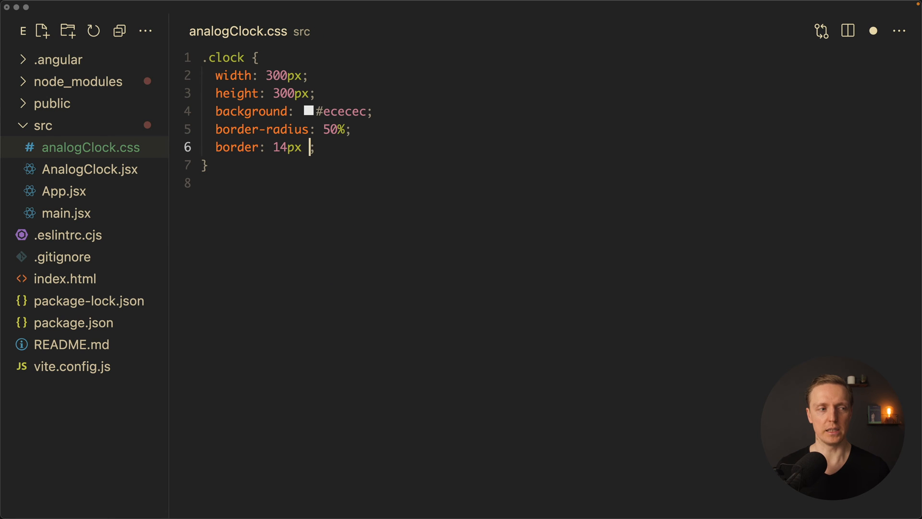
# - Finish .clock with 14px solid #333 border, position relative and margin 0 auto
pyautogui.write('solid #333;')
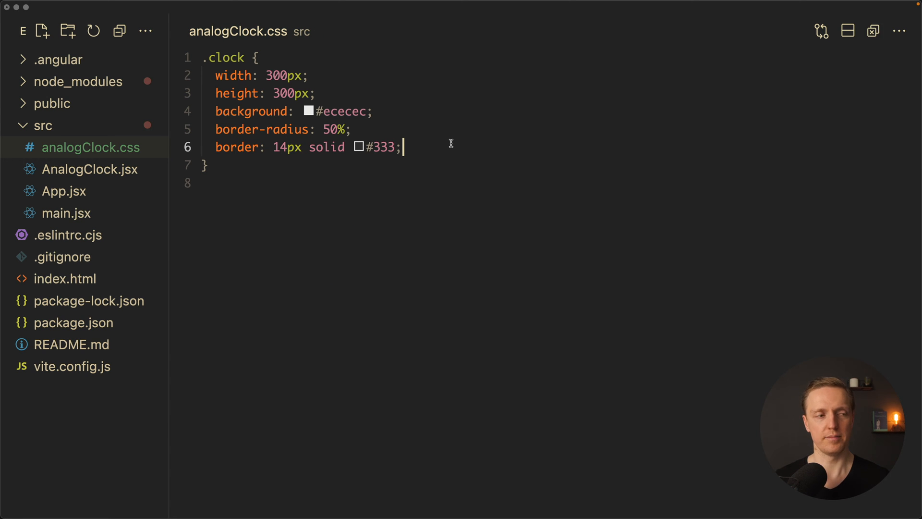
pyautogui.write('position: relative;')
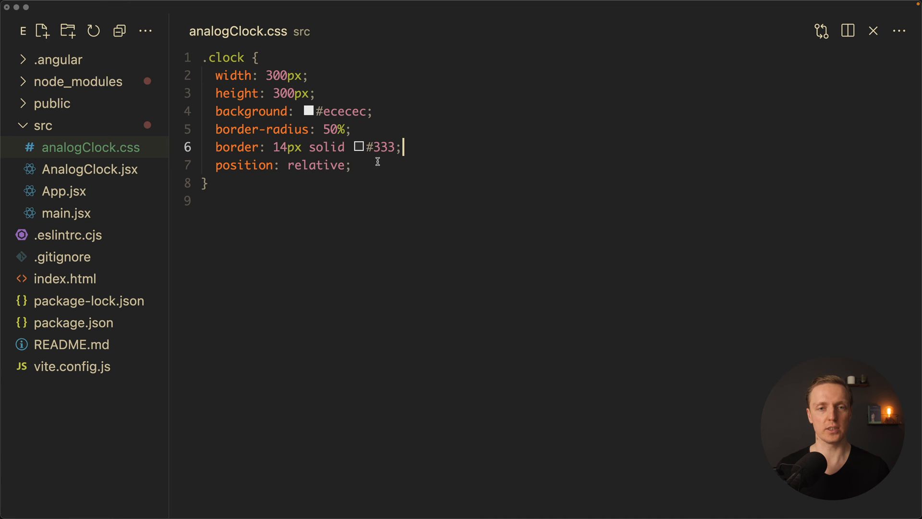
pyautogui.write('ma')
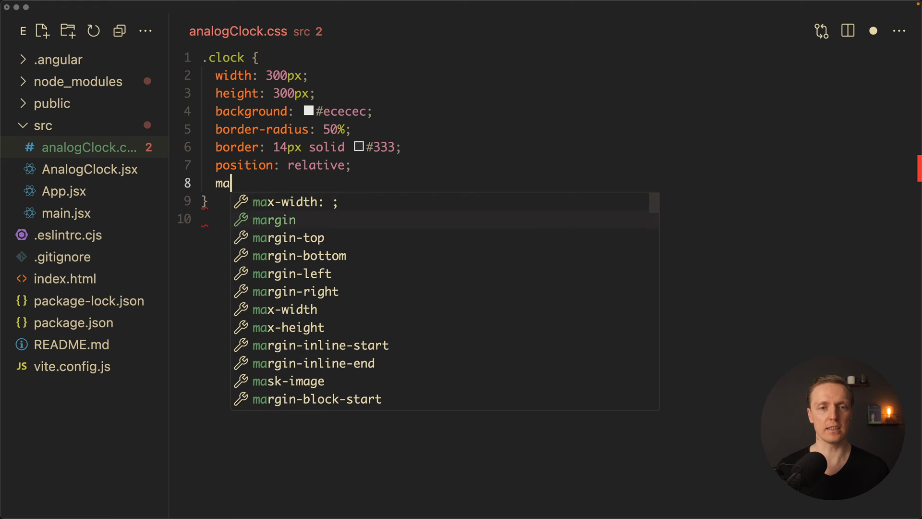
pyautogui.write('rgin: 0 au')
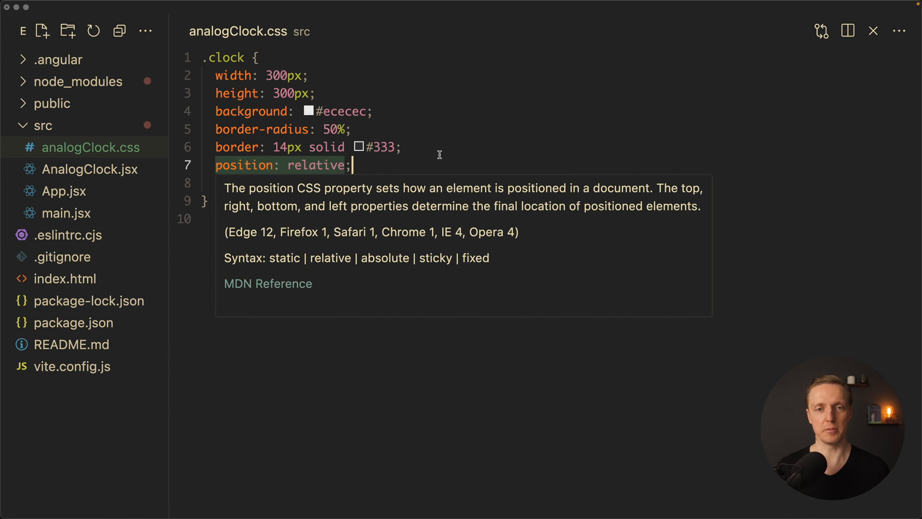
# - Add a dot div in AnalogClock.jsx and style .dot as a 14px round element
pyautogui.click(91, 169)
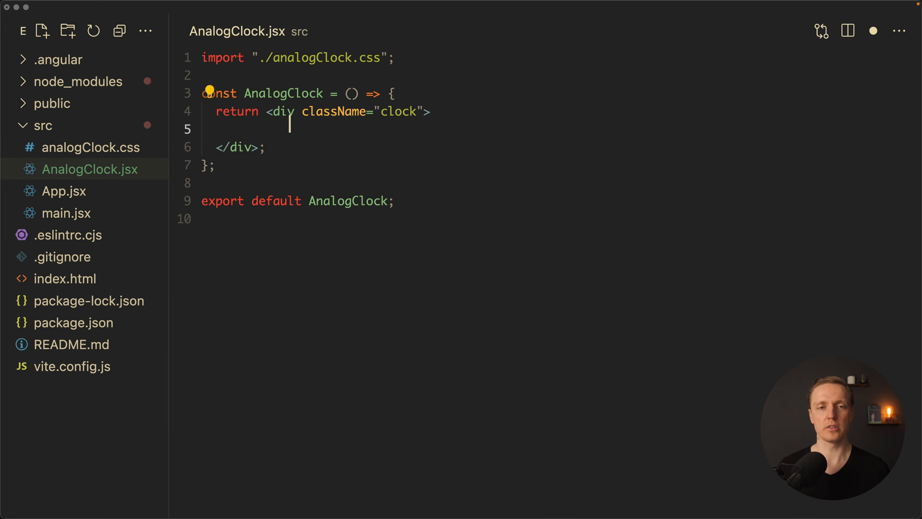
pyautogui.write('<div className="dot"></div>')
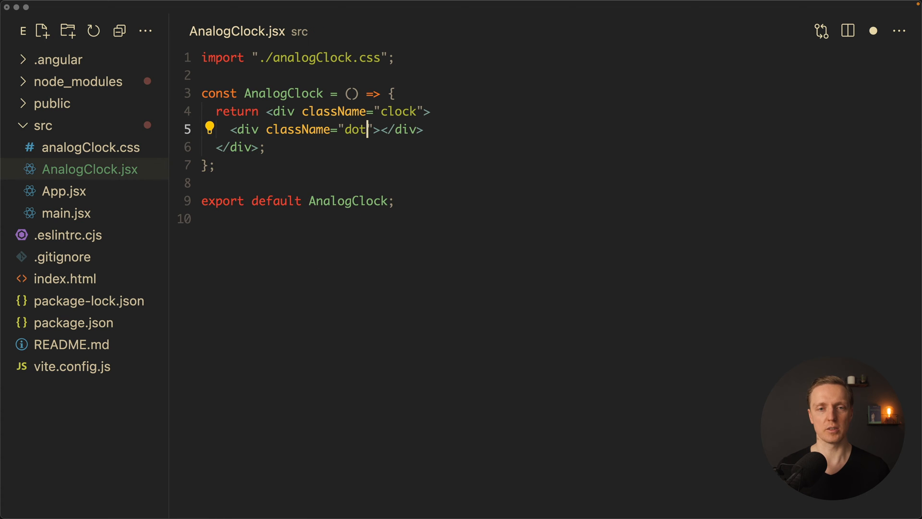
pyautogui.click(100, 147)
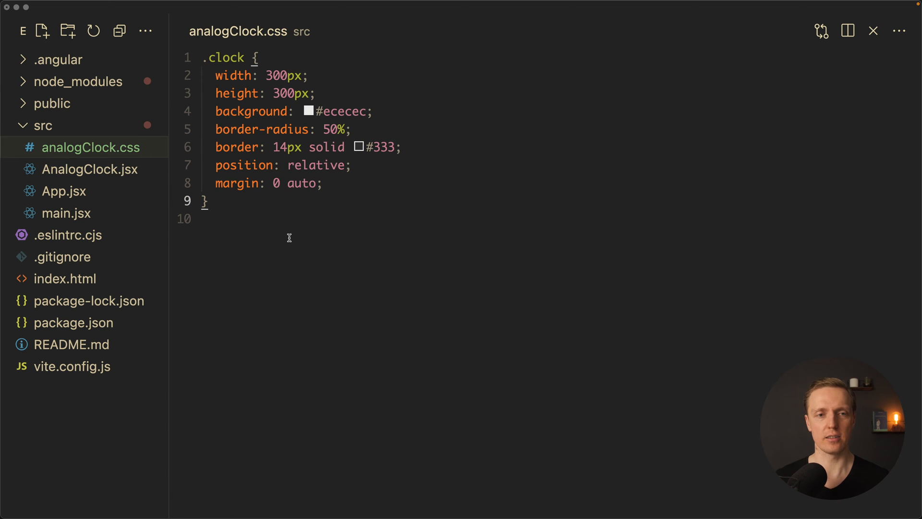
pyautogui.write('.dot {')
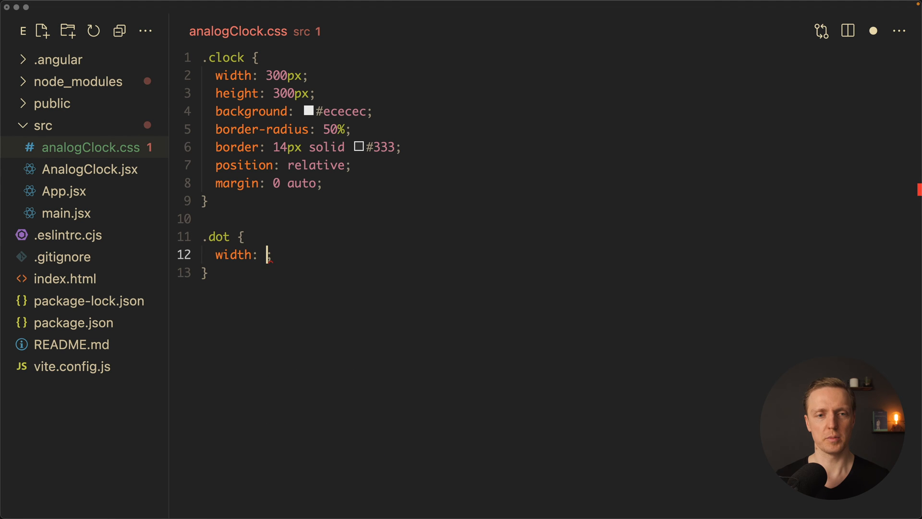
pyautogui.write('14px;')
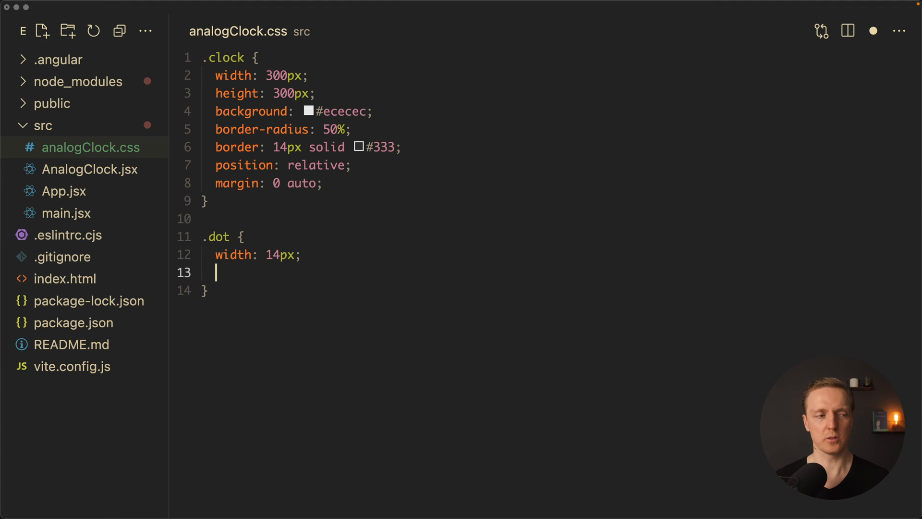
pyautogui.write('height: 14p;')
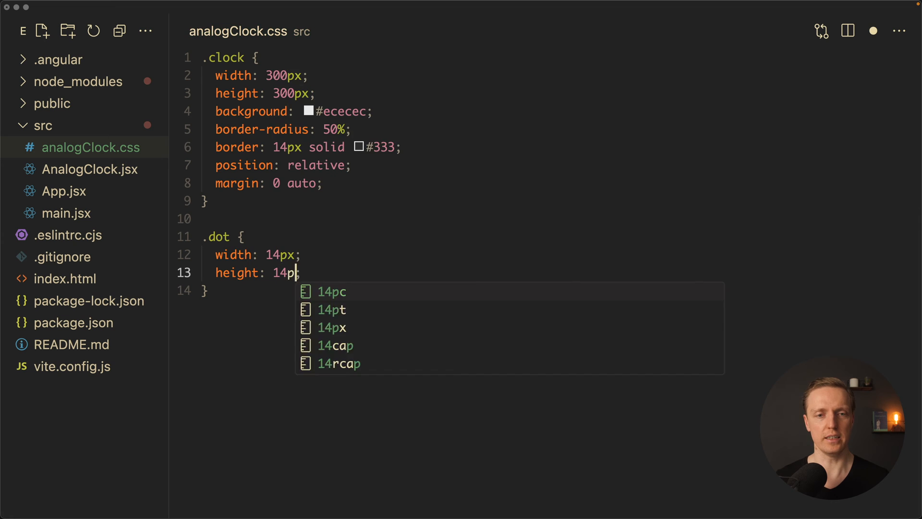
pyautogui.write('border-radius: 50%;')
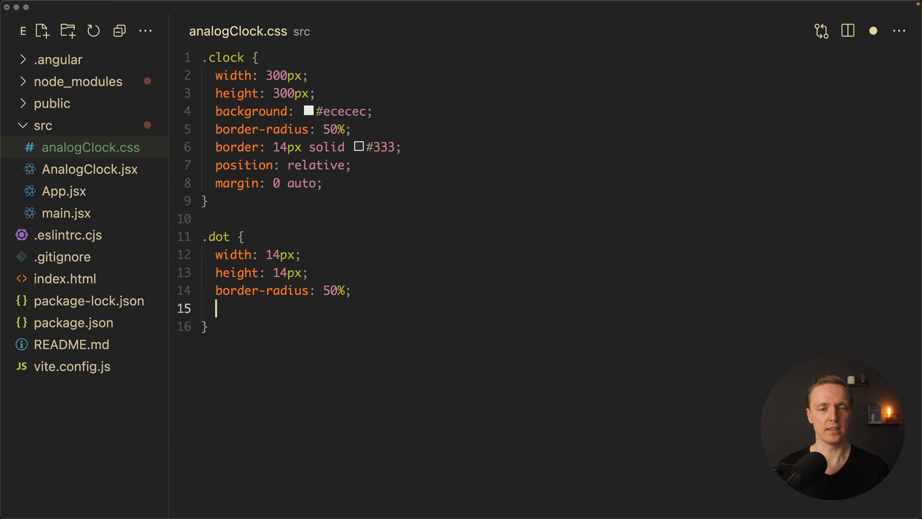
# - Position .dot absolute with top, right, bottom, left 0, margin auto and z-index 10
pyautogui.write('position: ab;')
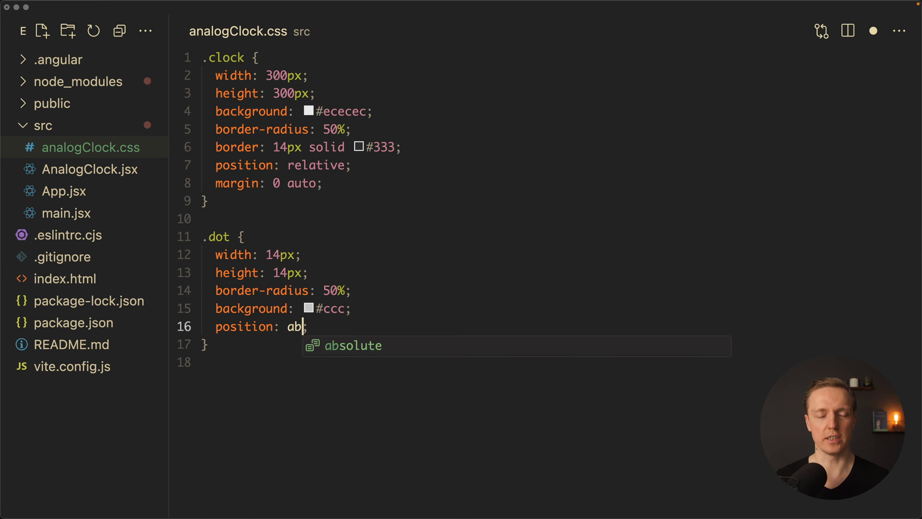
pyautogui.press('Enter')
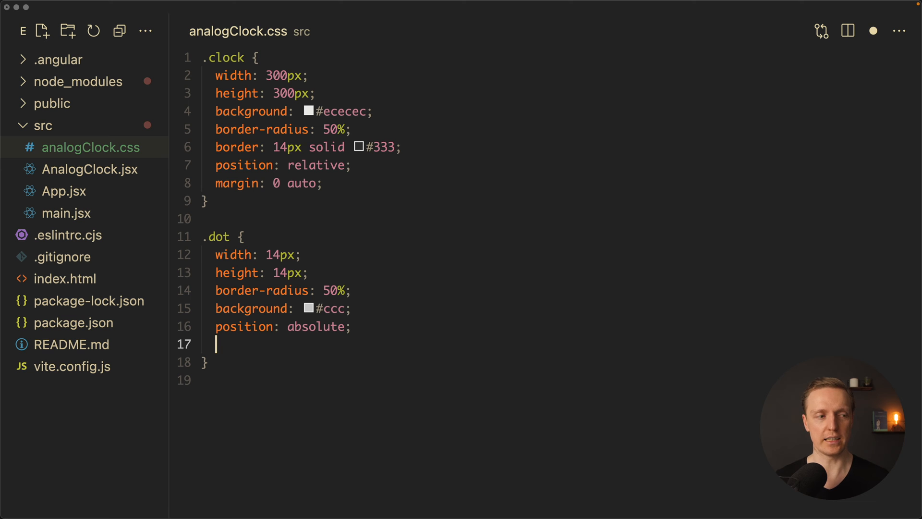
pyautogui.write('top: 0;')
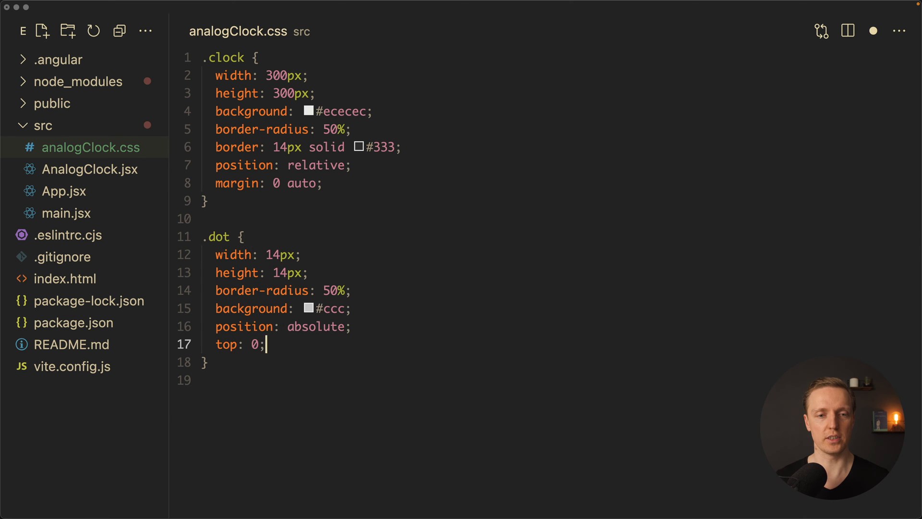
pyautogui.write('righ')
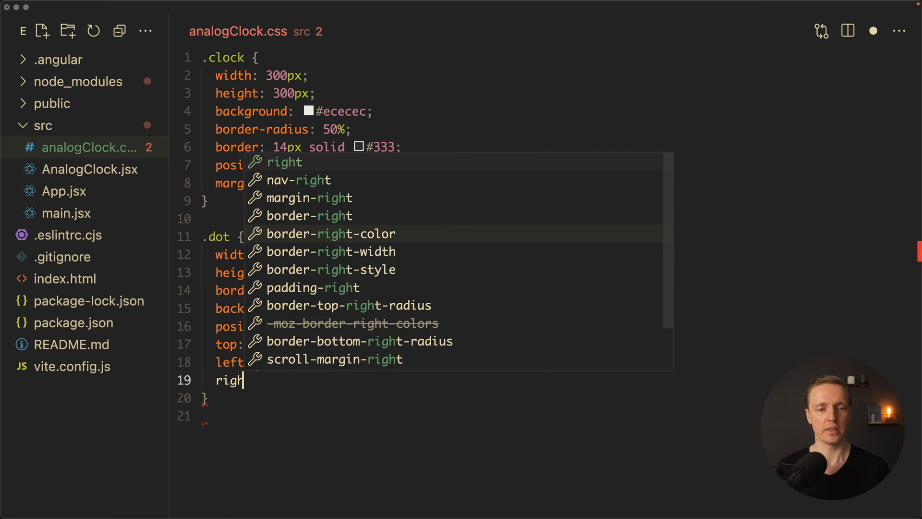
pyautogui.write('bottom: 0;')
pyautogui.write('margin: 0;')
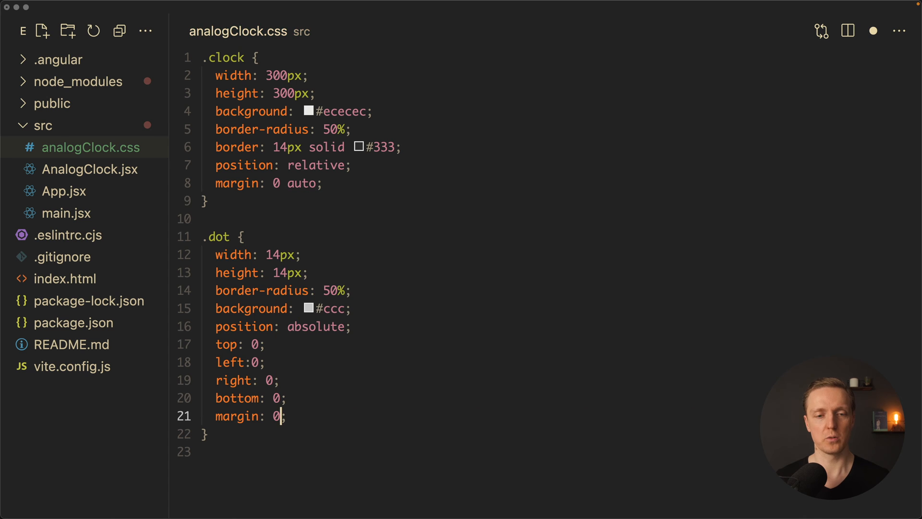
pyautogui.write('z')
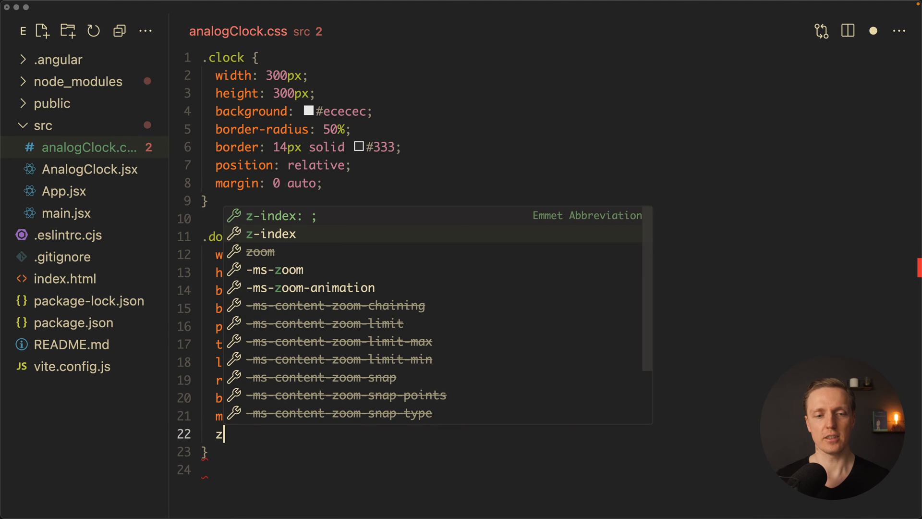
pyautogui.write('z-index: 10;')
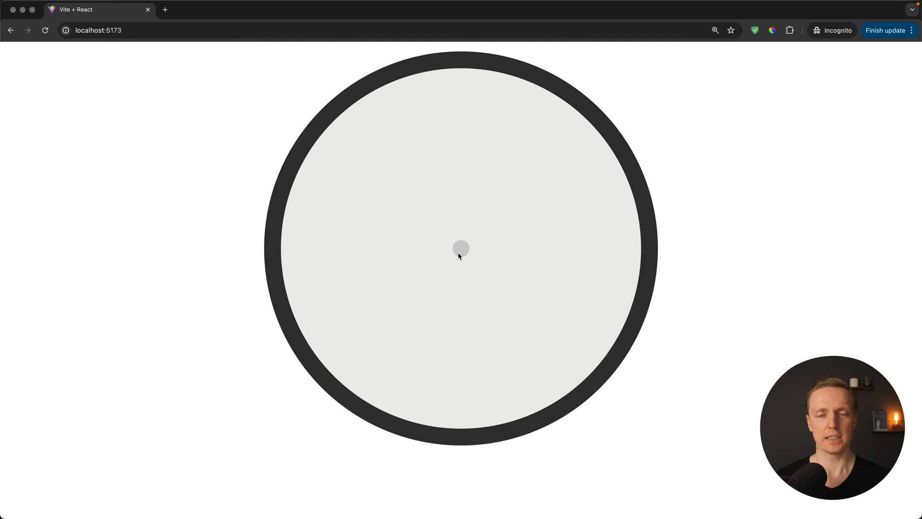
pyautogui.moveTo(660, 237)
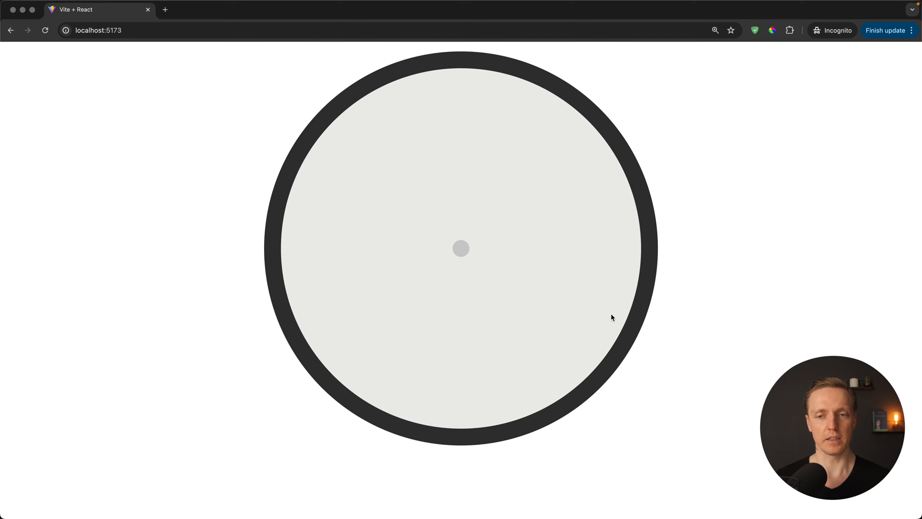
pyautogui.moveTo(624, 362)
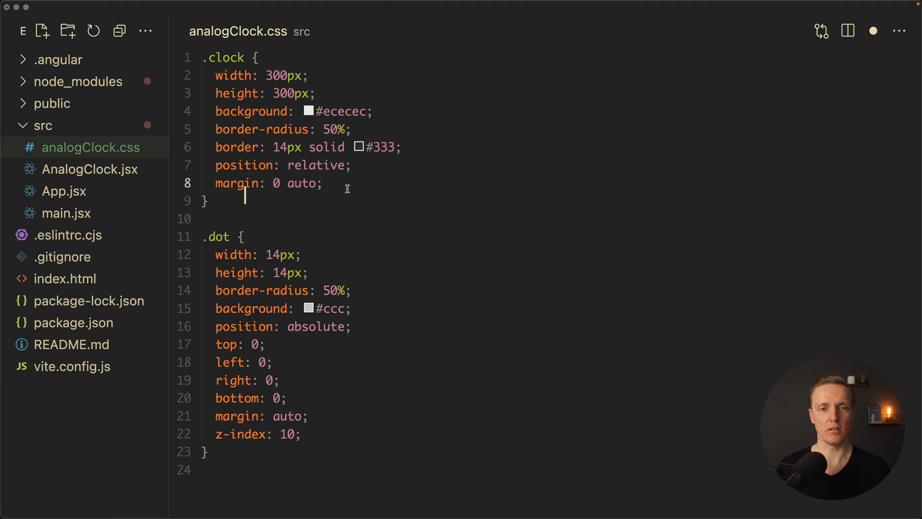
# - Add box-shadow 0 2vw 4vw -1vw rgba(0,0,0,0.8) to .clock and 0 2px 4px -1px black to .dot
pyautogui.write('box-shadow: 0 2vw 4vw -1vw rgba(0, 0, 0, 0.8);')
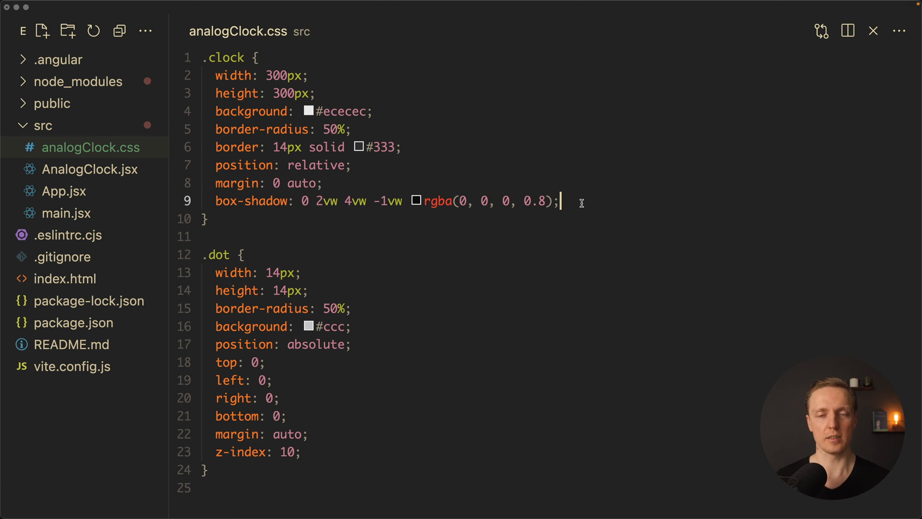
pyautogui.write('box-shadow: 0 2px 4px -1px black;')
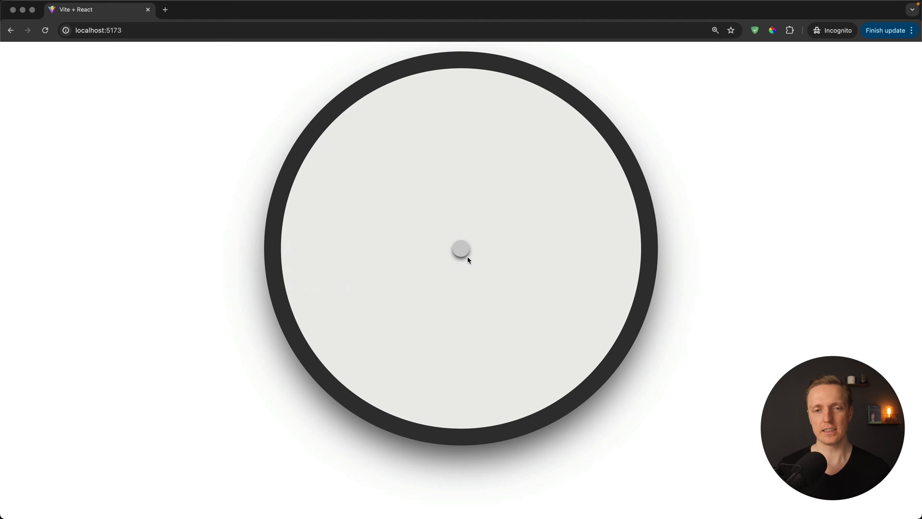
pyautogui.moveTo(645, 316)
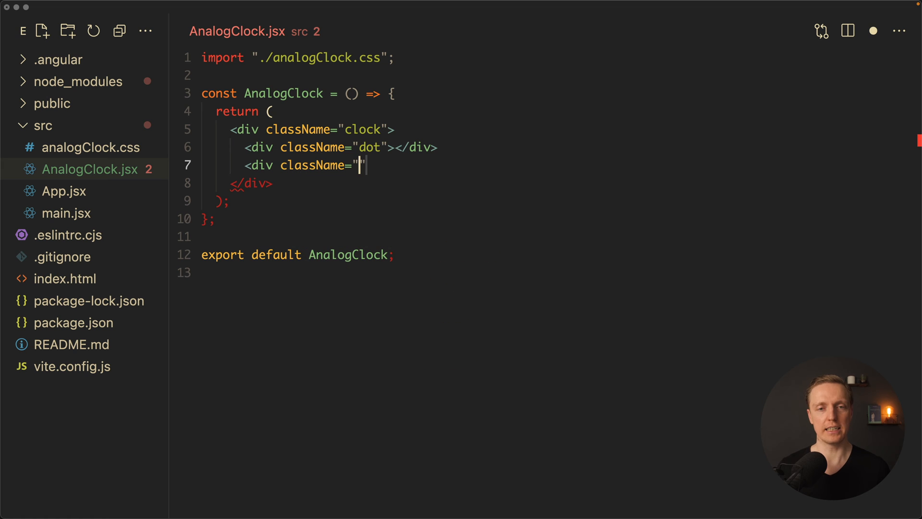
# - Add twelve hour-number divs 12 and 1–11 with classes like 'hour one' inside the clock
pyautogui.write('hour">1')
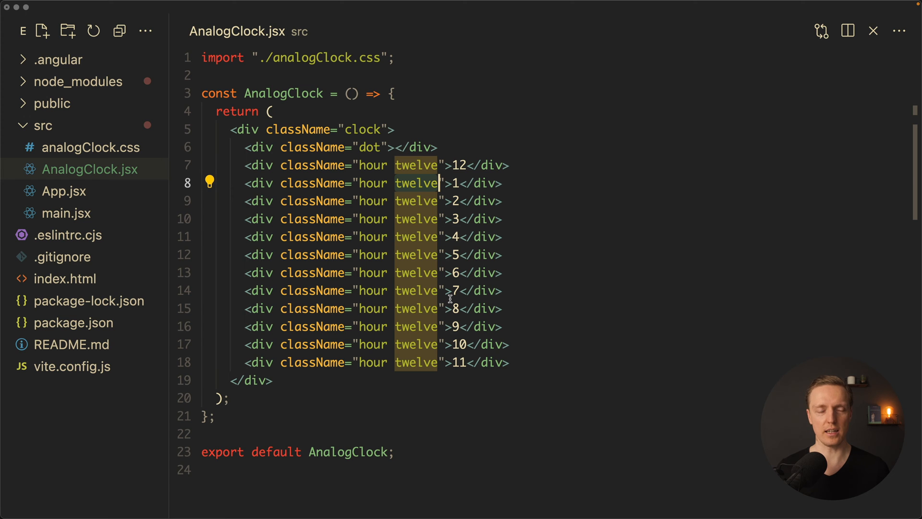
pyautogui.write('one')
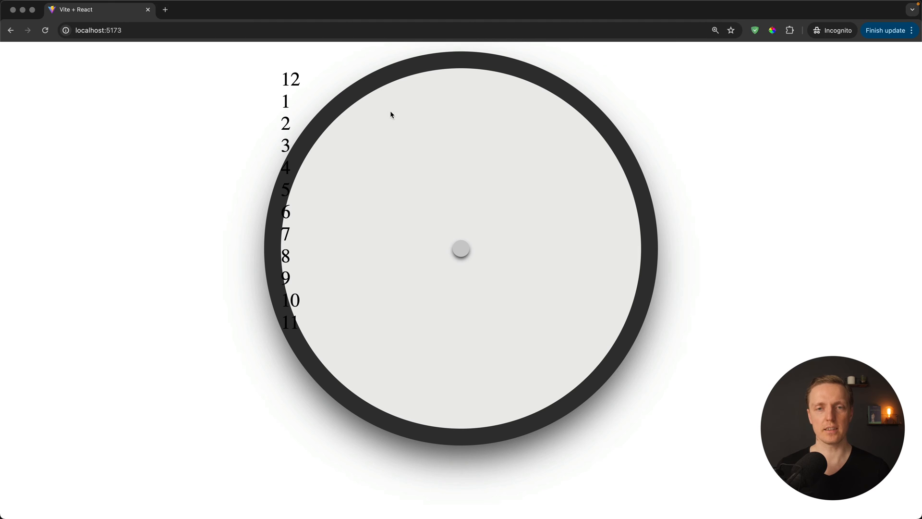
pyautogui.moveTo(349, 265)
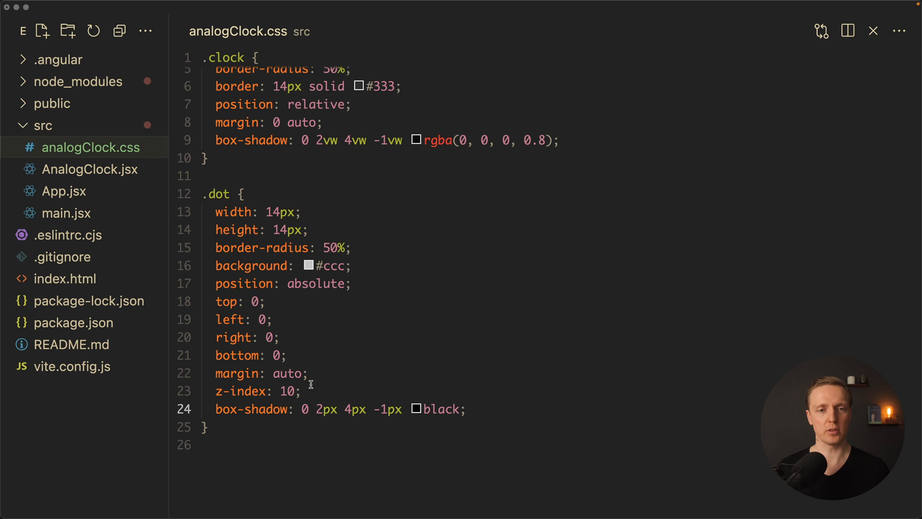
# - Write a .hour rule with position absolute, font-weight 700 and font-size 22px
pyautogui.write('.')
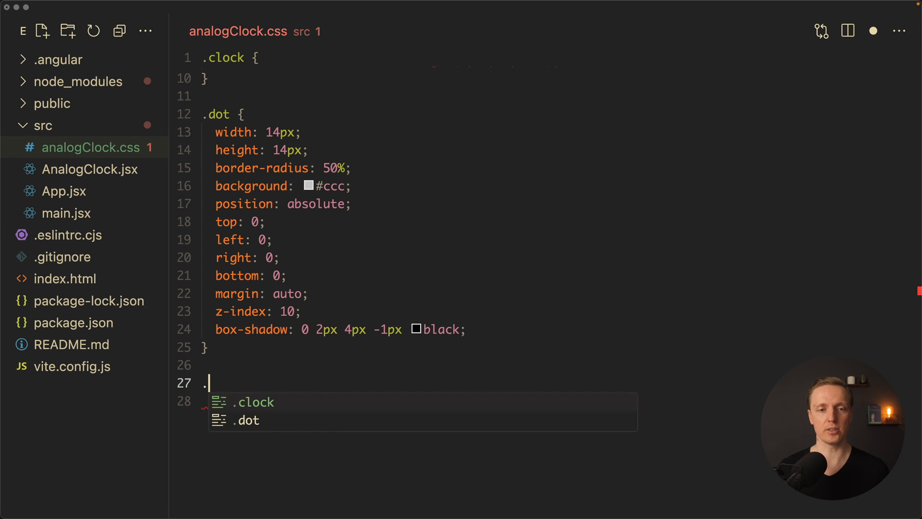
pyautogui.write('hour {')
pyautogui.click(418, 402)
pyautogui.write('position: relative;')
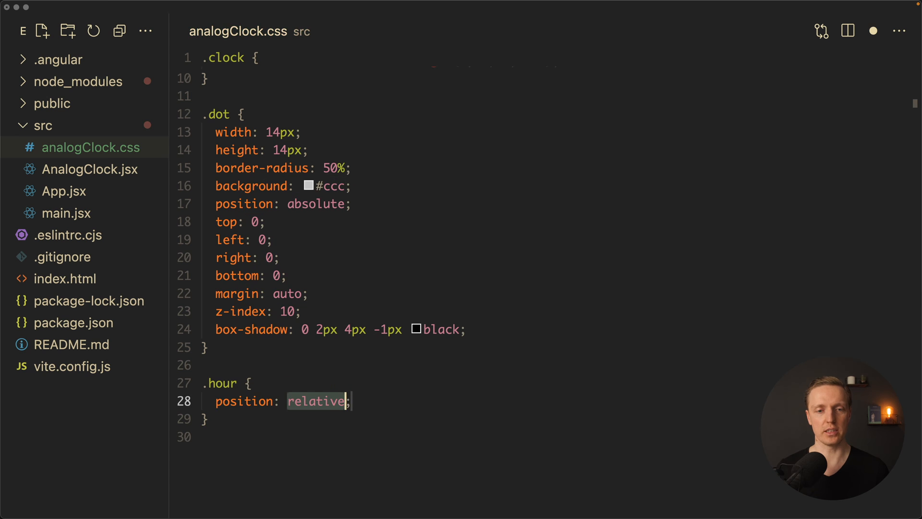
pyautogui.write('font-weight: 700;')
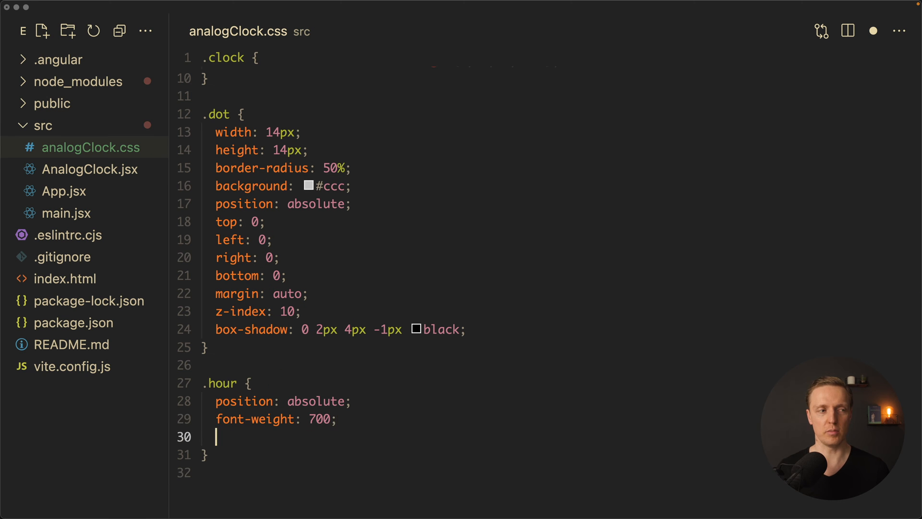
pyautogui.write('font-size: 22px;')
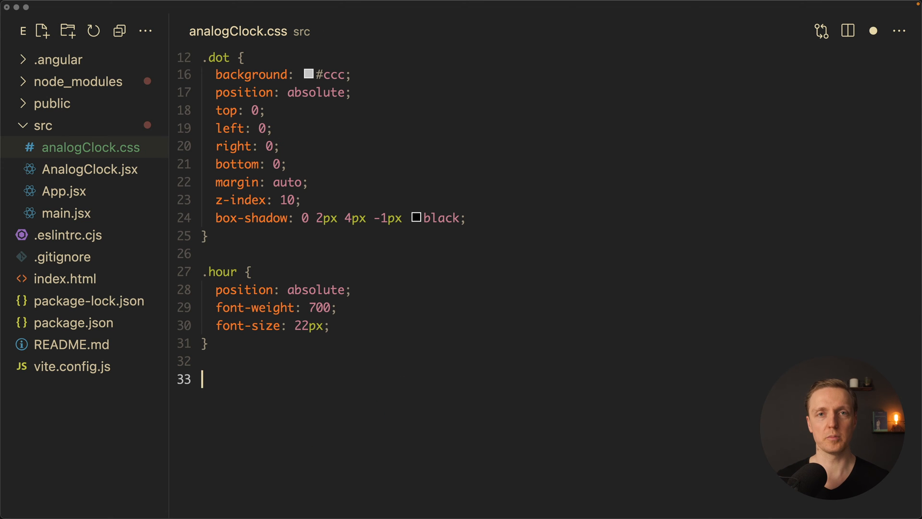
# - Add .twelve {top:10px; left:46%} and .one {top:10%; right:26%} rules
pyautogui.write('.twelve {')
pyautogui.write('top: 10')
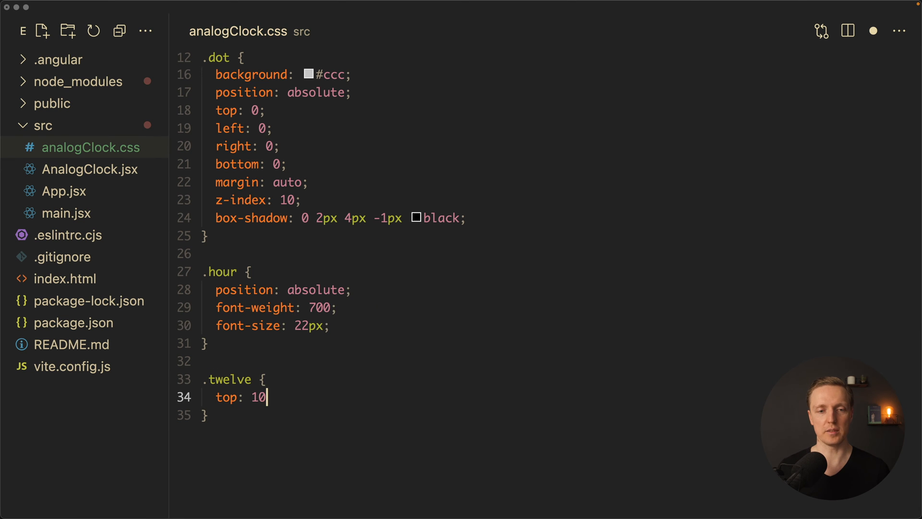
pyautogui.write('px;')
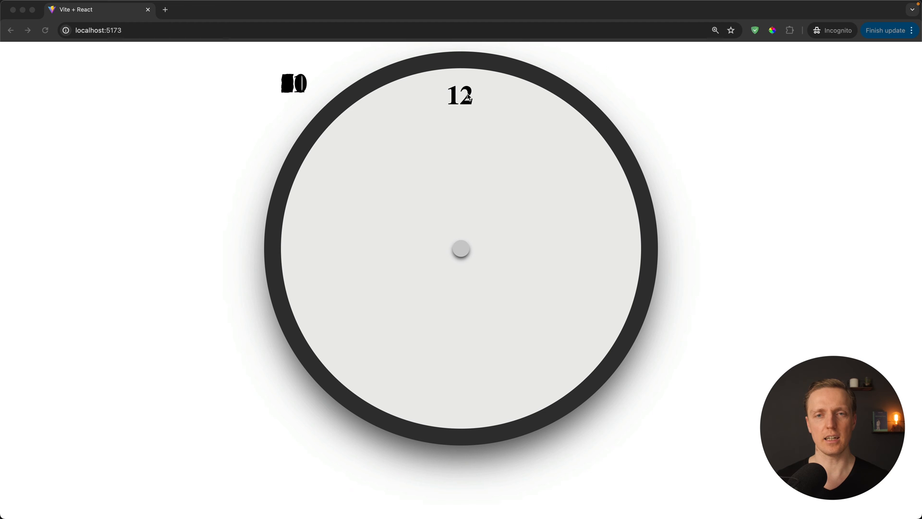
pyautogui.moveTo(461, 114)
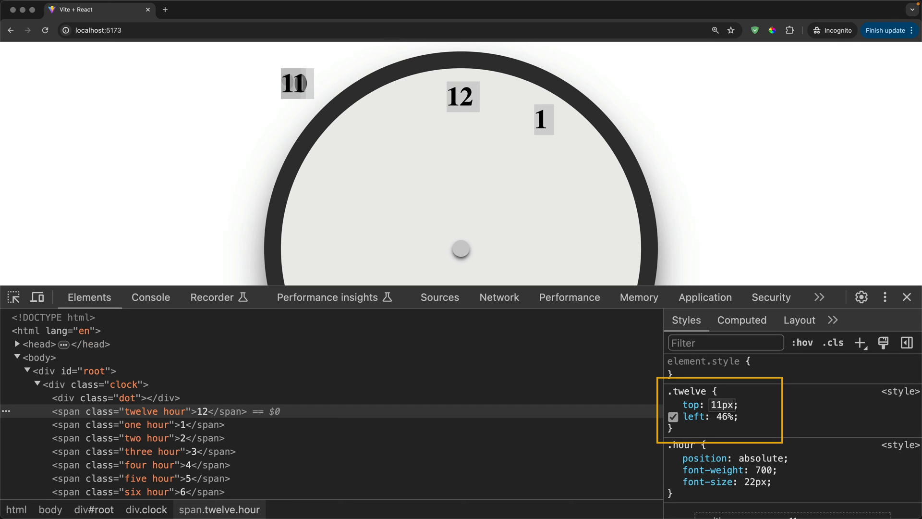
pyautogui.click(672, 405)
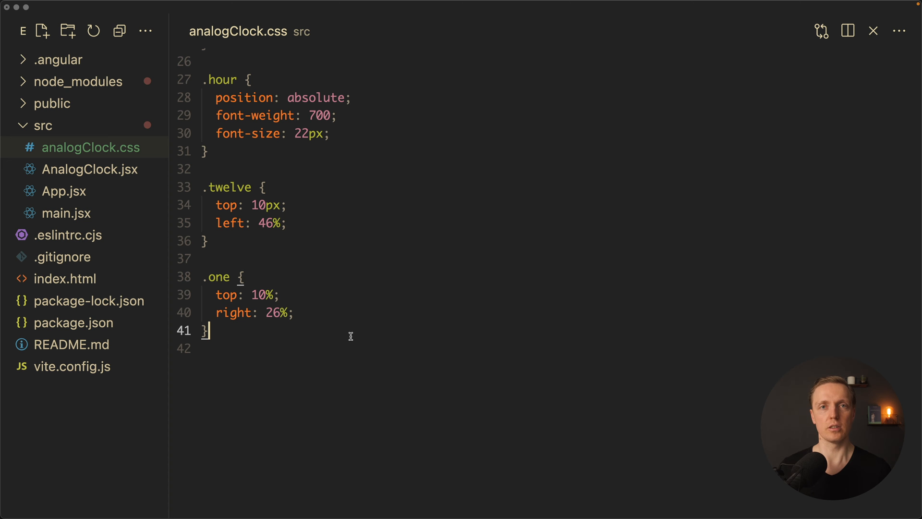
# - Add .eleven, .two, .three, .four and remaining hour rules with top/left/right positions
pyautogui.press('Enter')
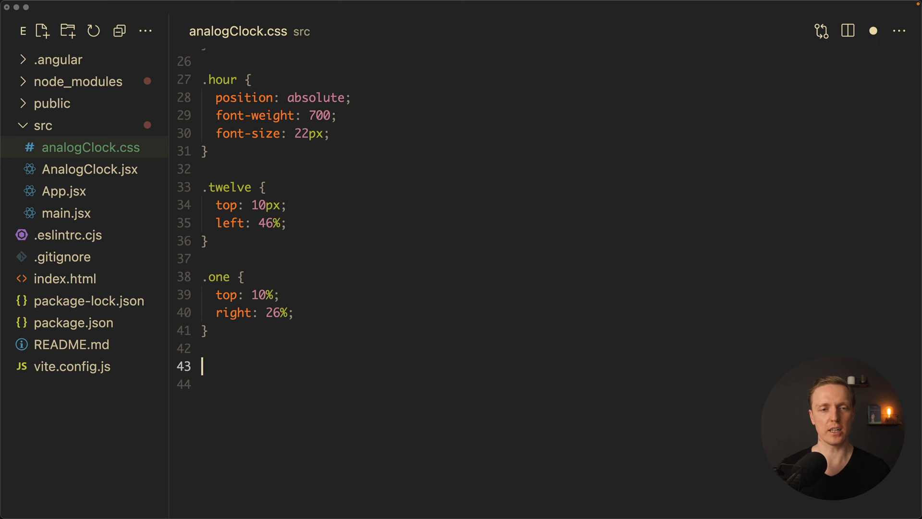
pyautogui.scroll(-3)
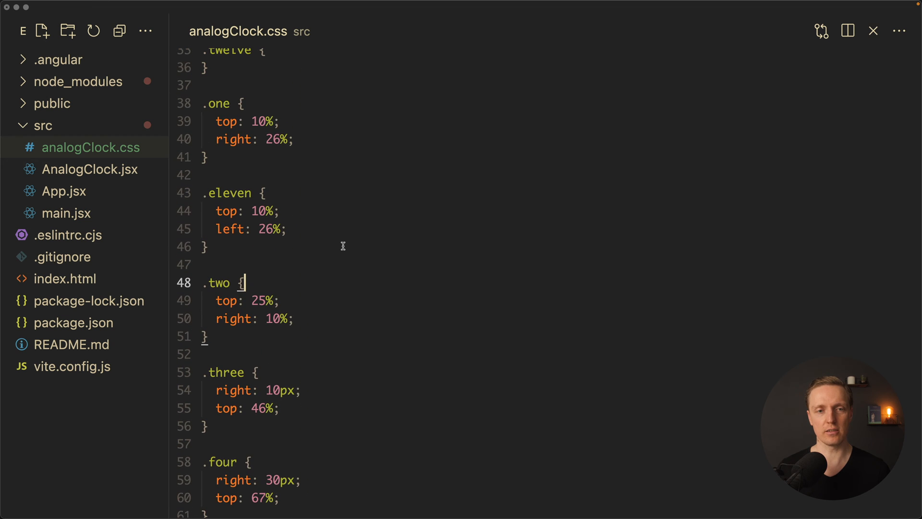
pyautogui.scroll(-3)
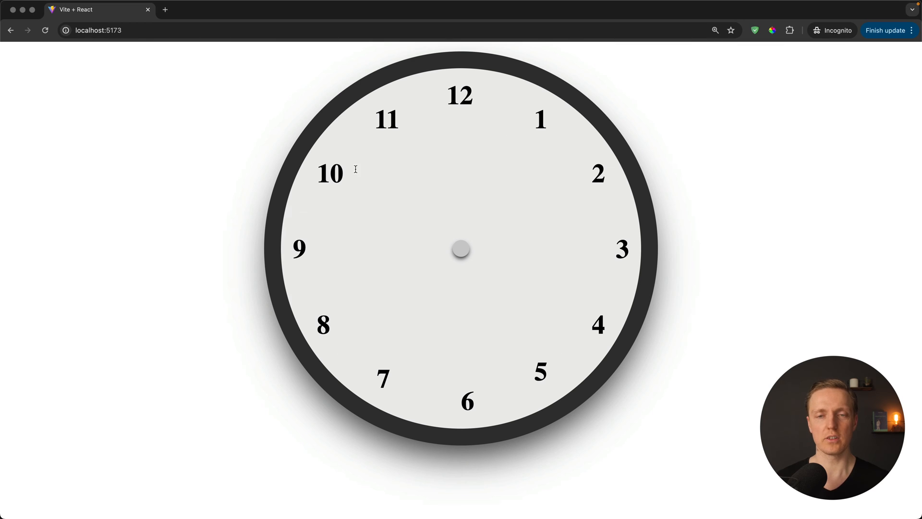
pyautogui.moveTo(517, 171)
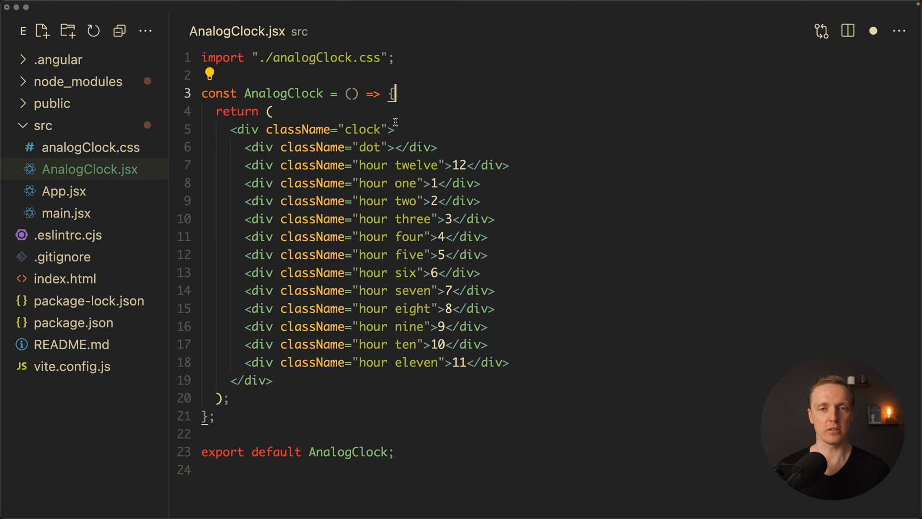
# - Create a time useState with new Date() and a useEffect setInterval updating it each second
pyautogui.write('const')
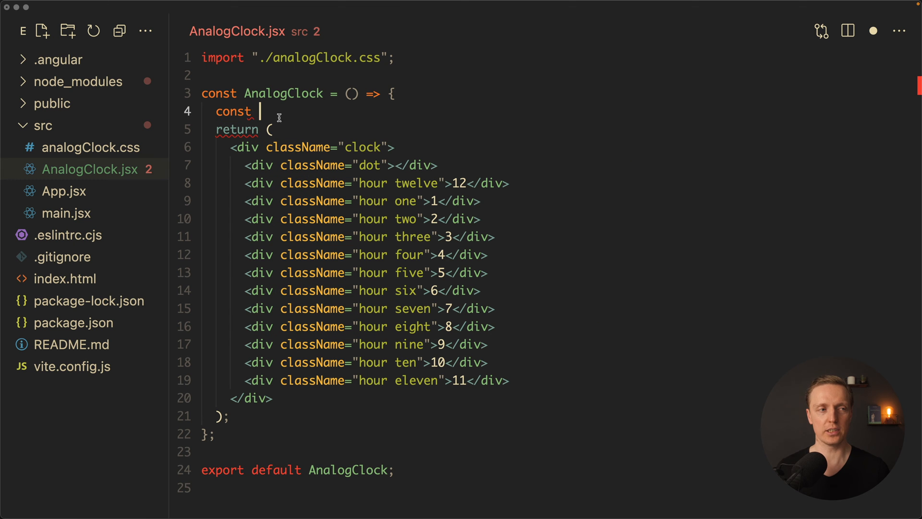
pyautogui.write('[time,')
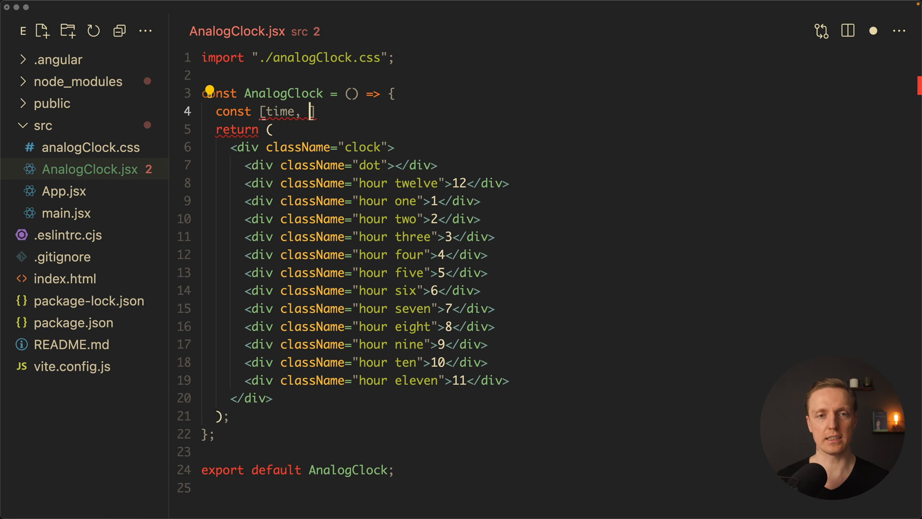
pyautogui.write('setTime]')
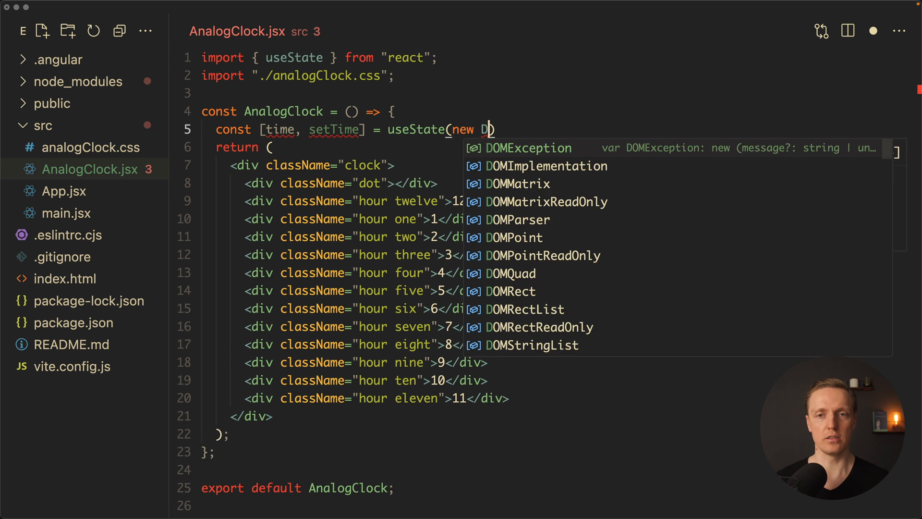
pyautogui.write('ate()')
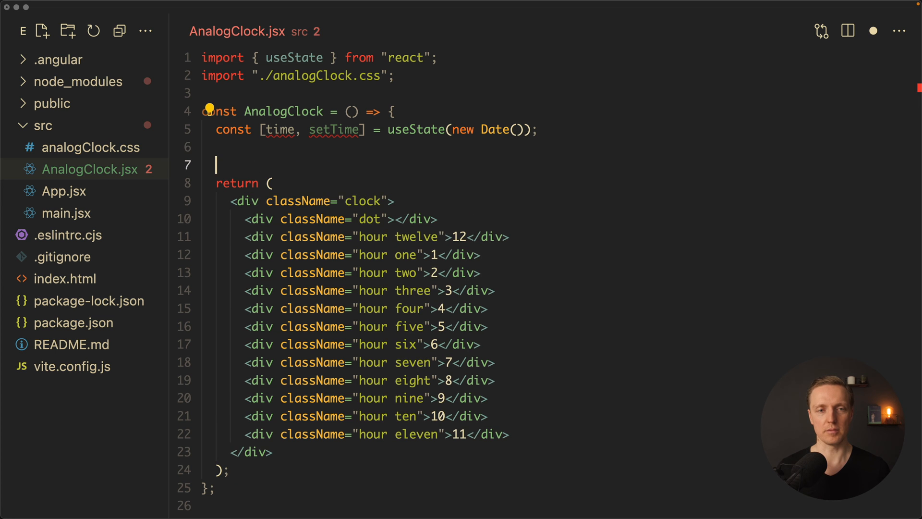
pyautogui.write('useEffect(() => {')
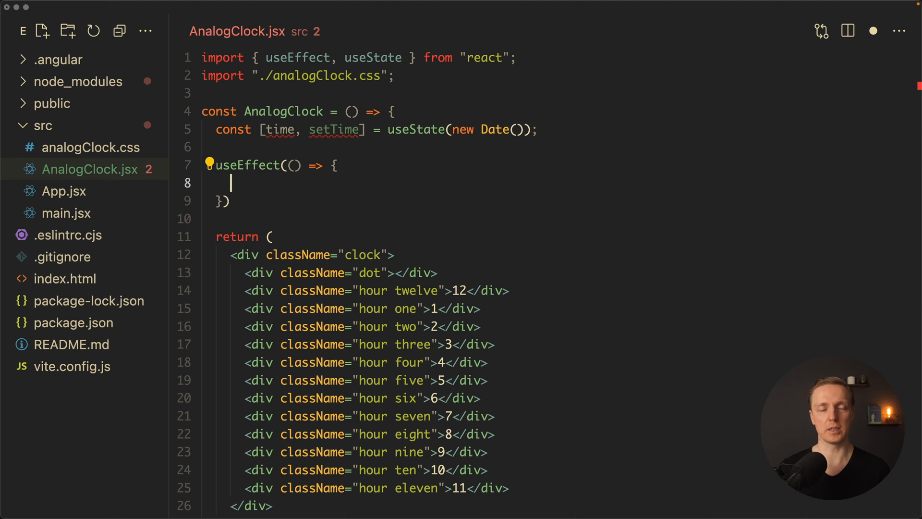
pyautogui.write('set')
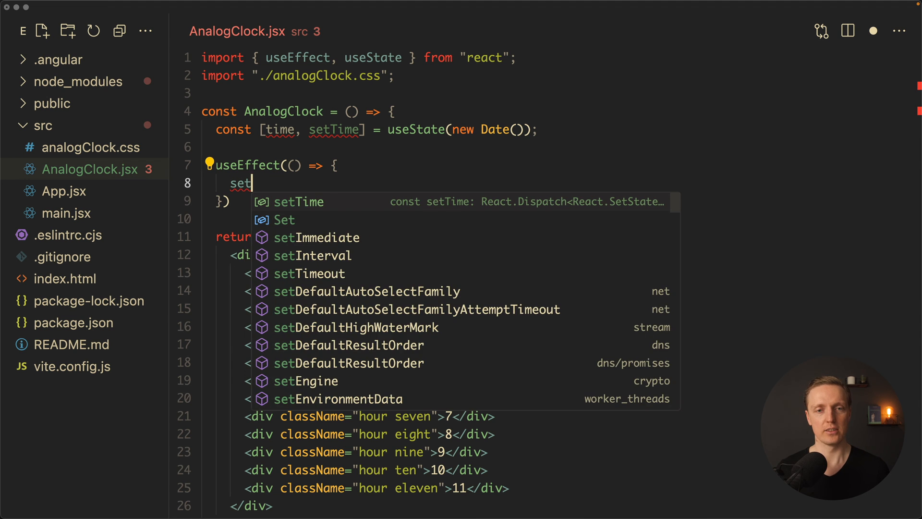
pyautogui.write('Interval(() => {')
pyautogui.write('}, 1000)')
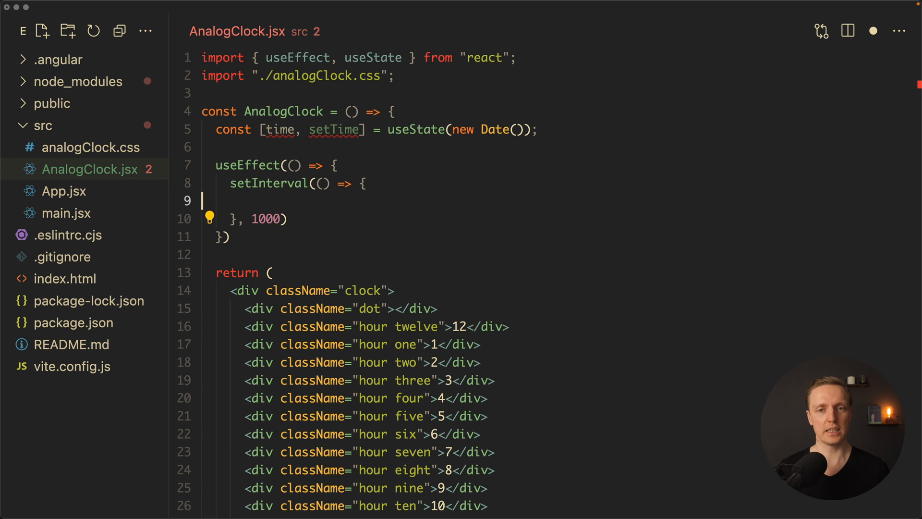
pyautogui.write('setTime(new')
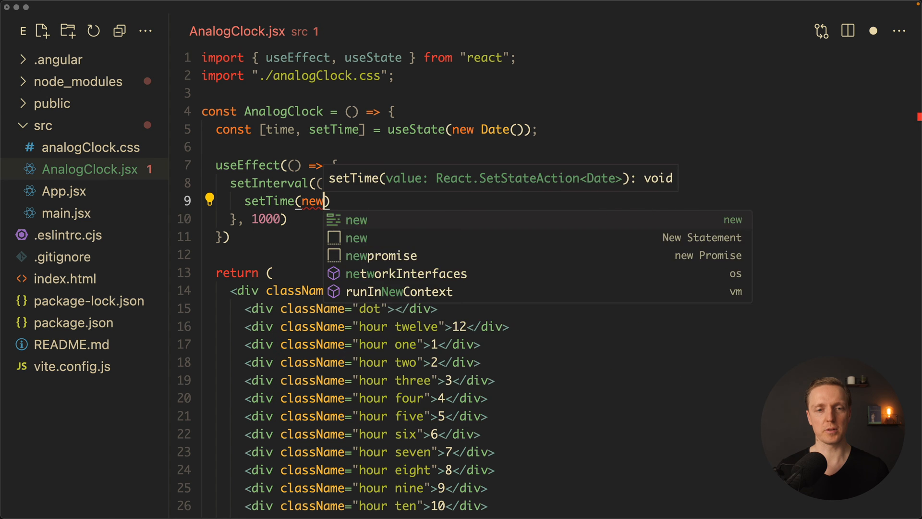
pyautogui.write('Date()')
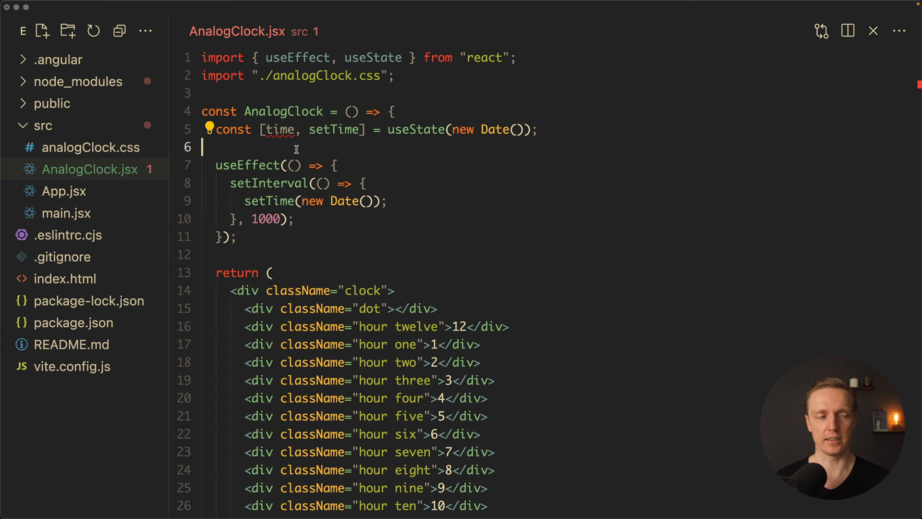
# - Log time.getHours() * 30 to the console as the hour in degrees
pyautogui.write('console.log(')
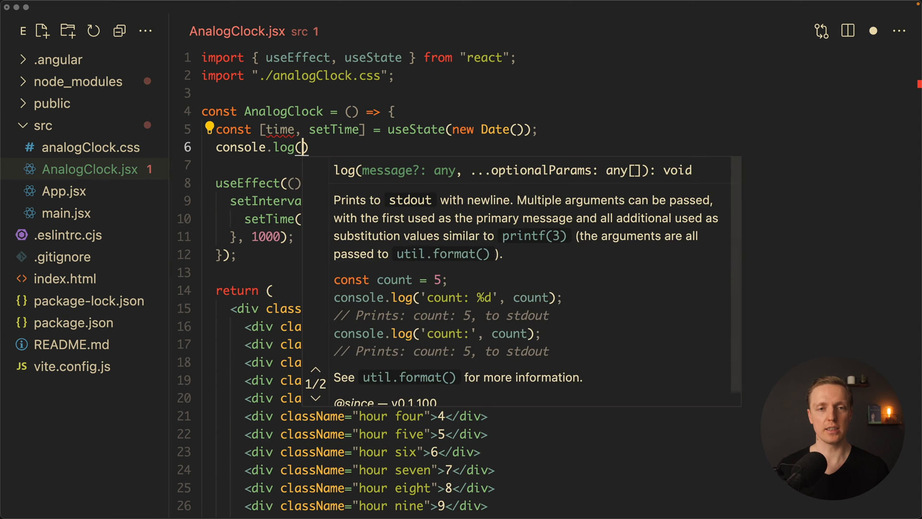
pyautogui.write('time')
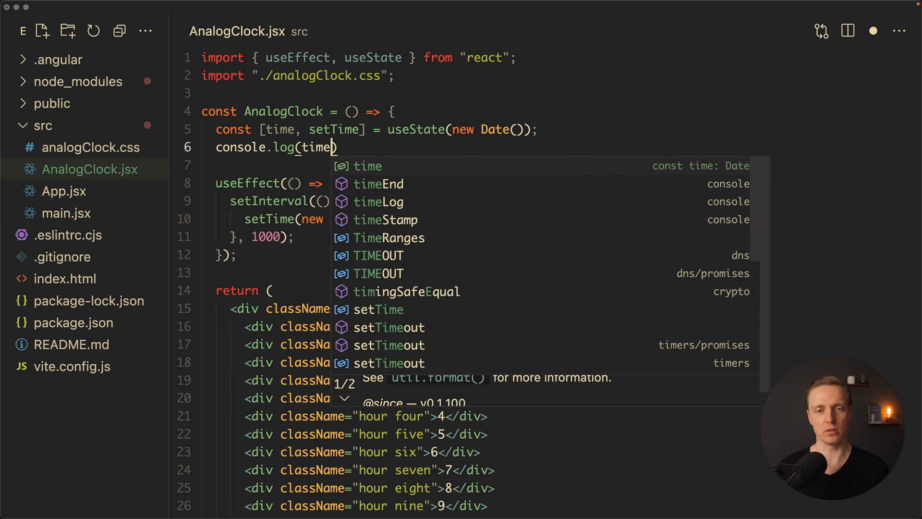
pyautogui.write('.')
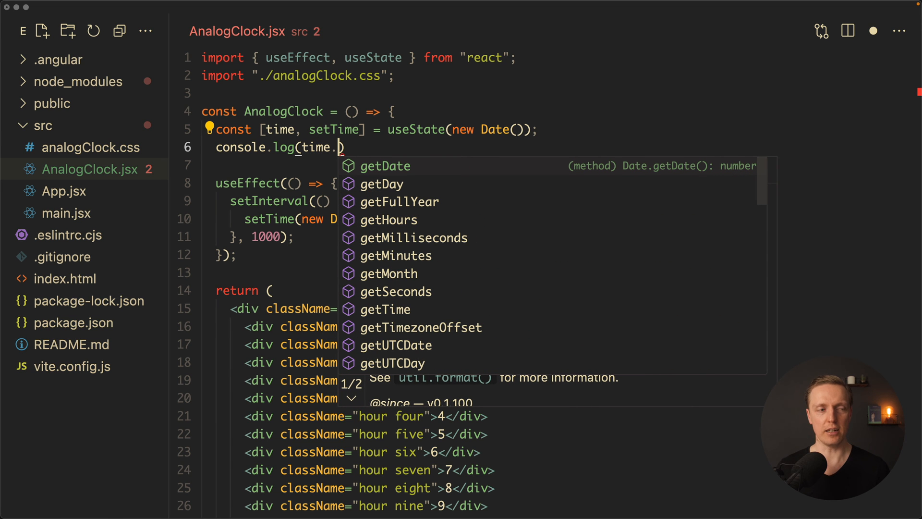
pyautogui.write('getHours(')
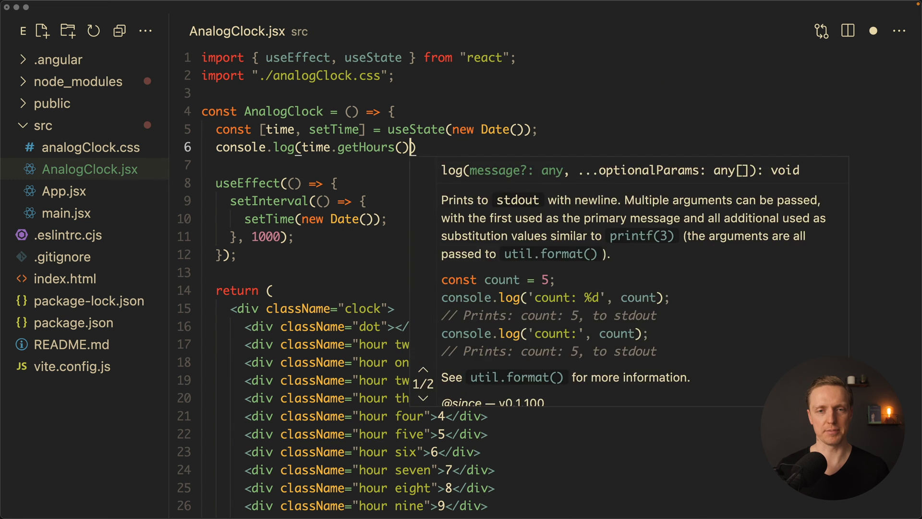
pyautogui.write('*')
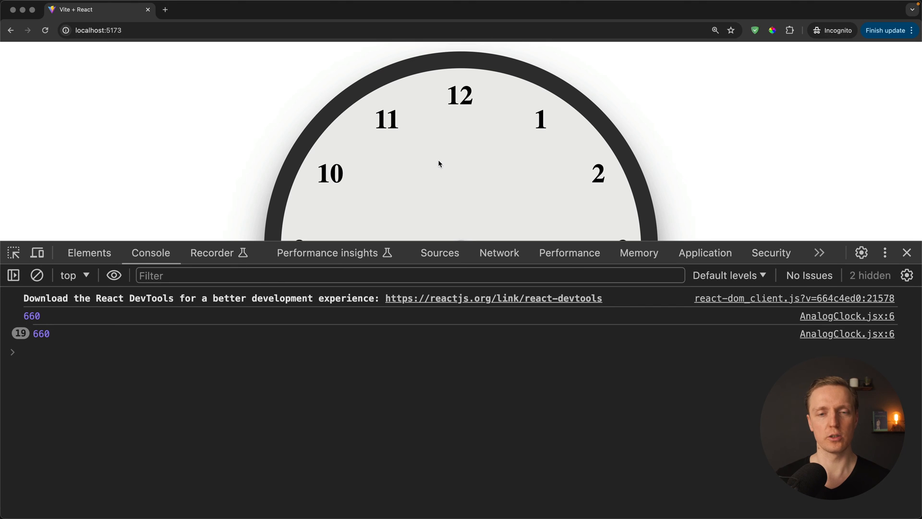
# - Evaluate 22 * 30 in the DevTools console to confirm it matches the logged 660
pyautogui.scroll(-3)
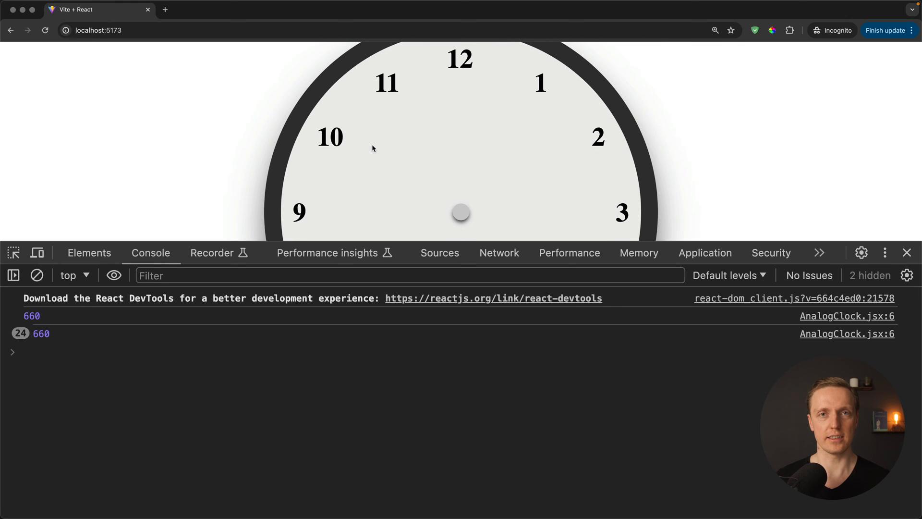
pyautogui.write('2')
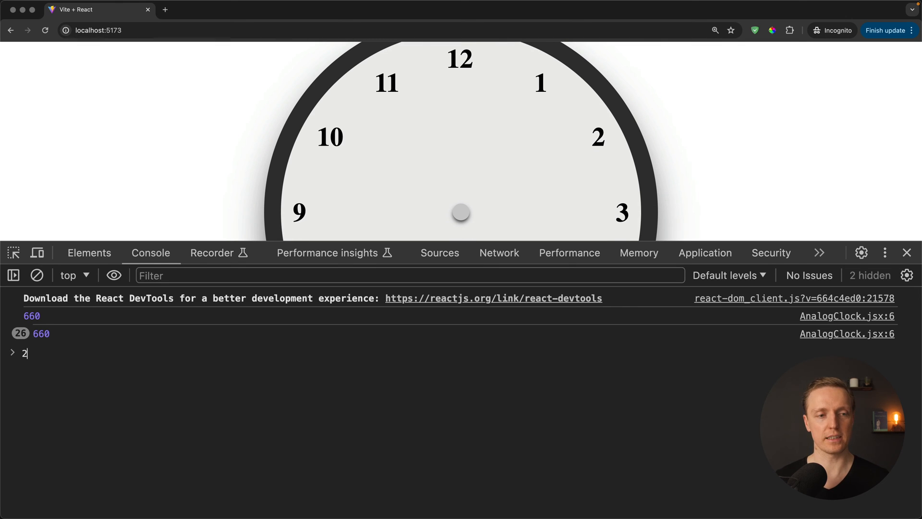
pyautogui.write('2 * 30')
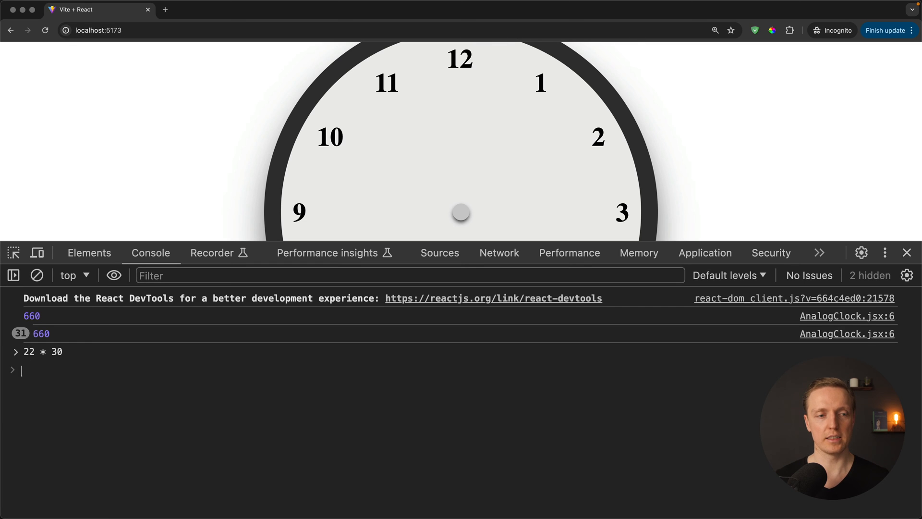
pyautogui.press('Enter')
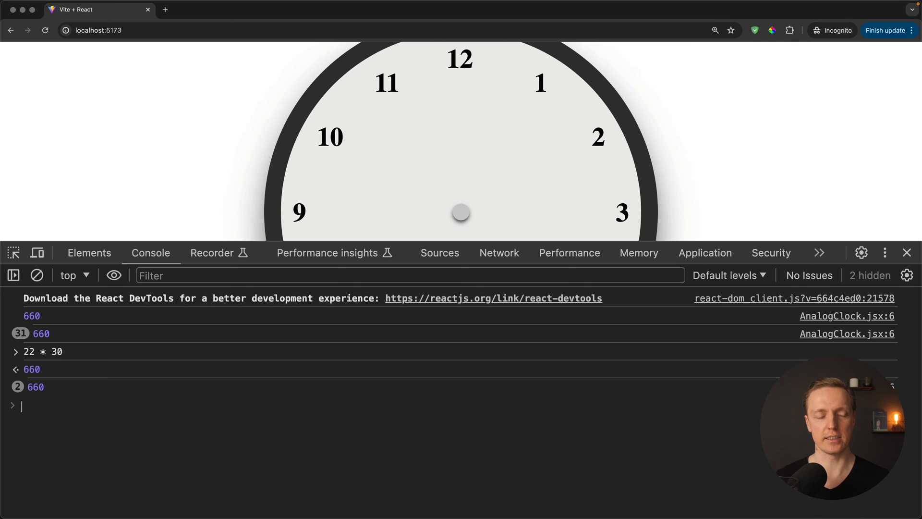
# - Evaluate 360+360 in the console as the sum of two full turns
pyautogui.scroll(-3)
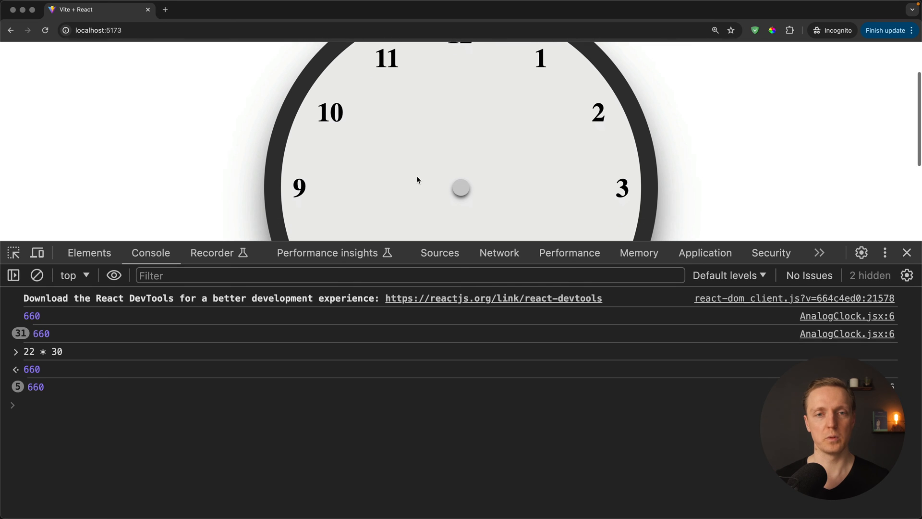
pyautogui.scroll(3)
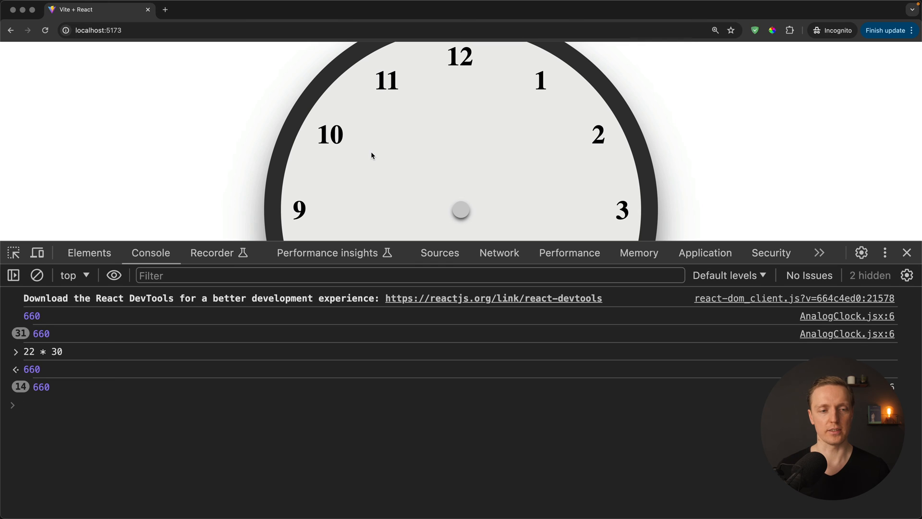
pyautogui.write('360+')
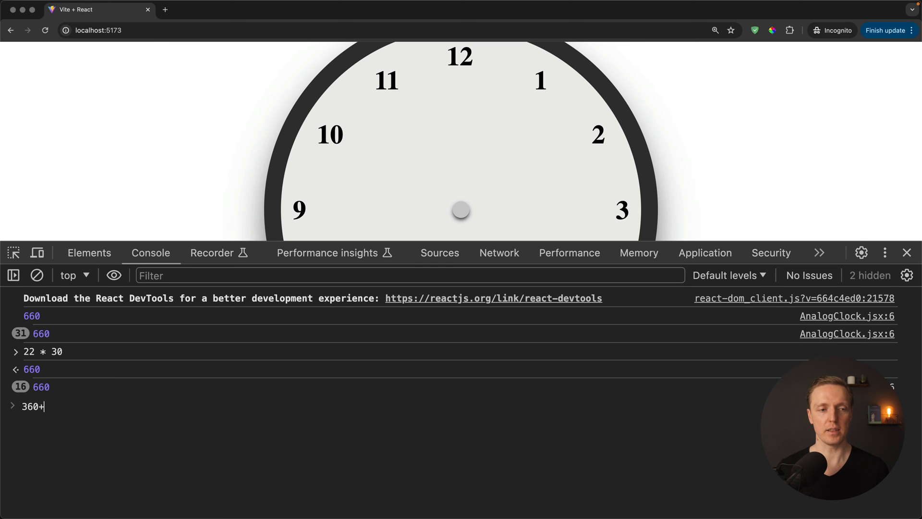
pyautogui.press('Enter')
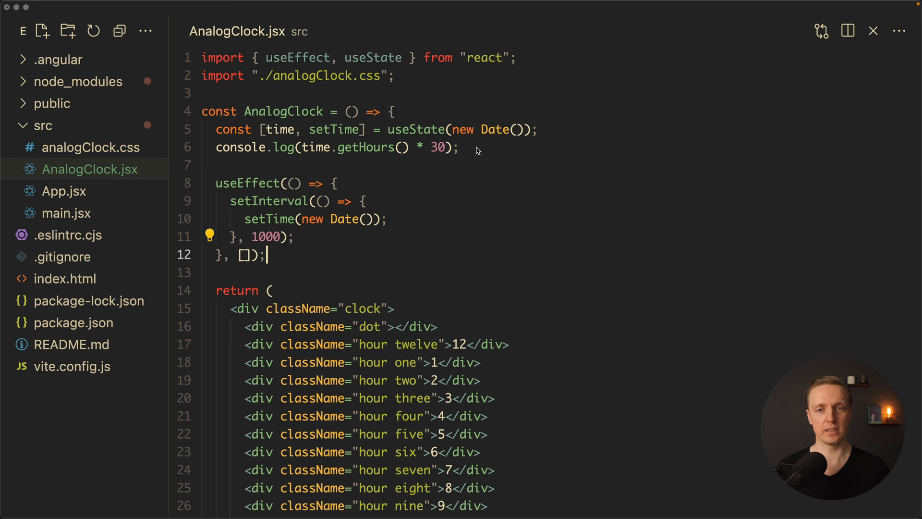
# - Write a div with className "hour-hand" whose transform is `rotateZ(${time.getHours() * 30}deg)`
pyautogui.scroll(-3)
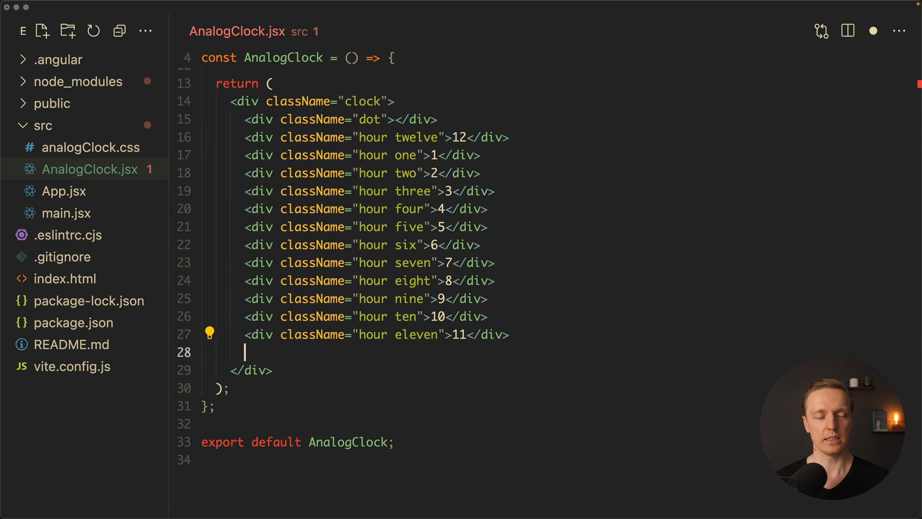
pyautogui.write('<div cla')
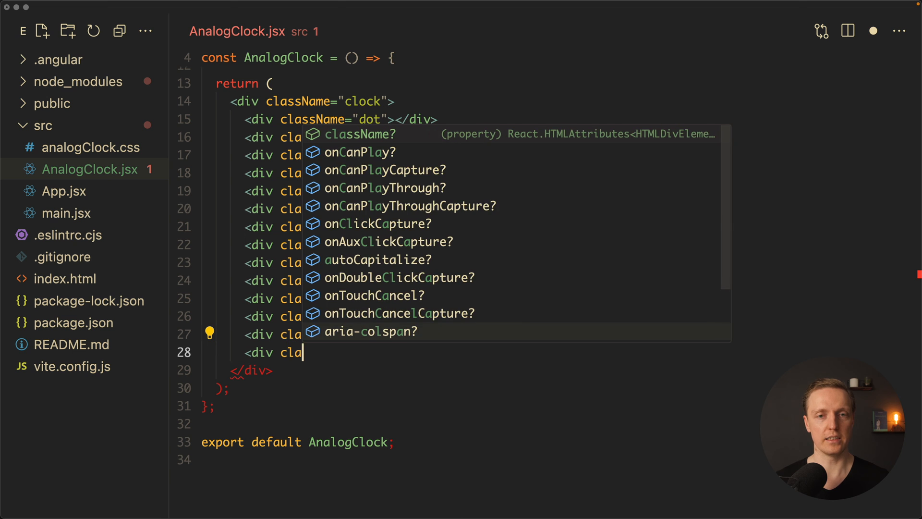
pyautogui.write('hour-hand" style={}></div>')
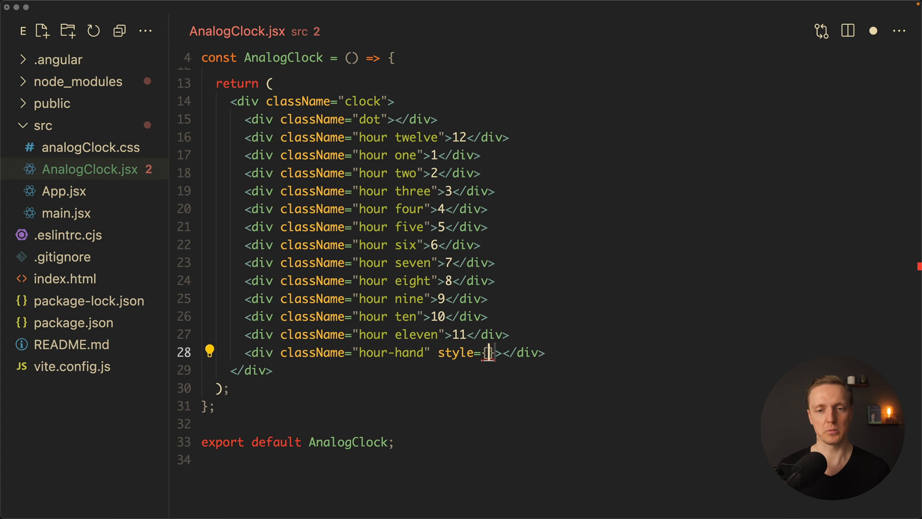
pyautogui.write('}')
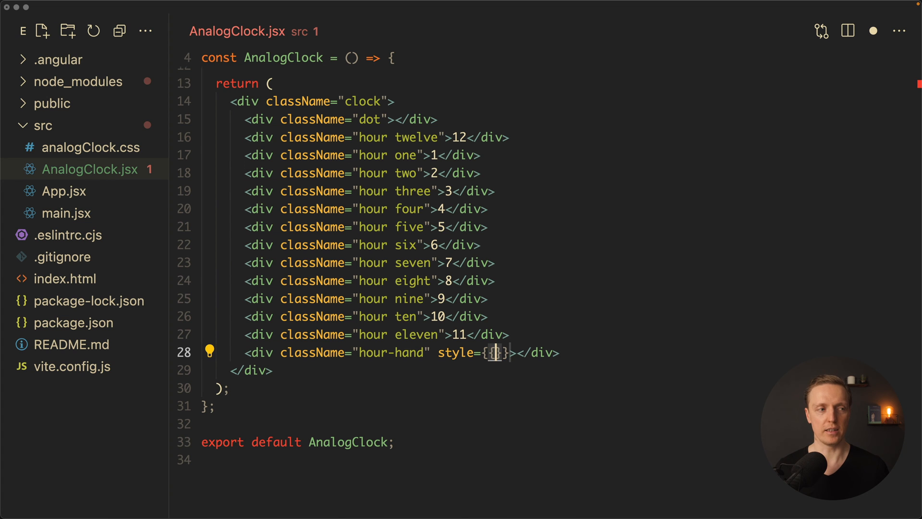
pyautogui.write('transform')
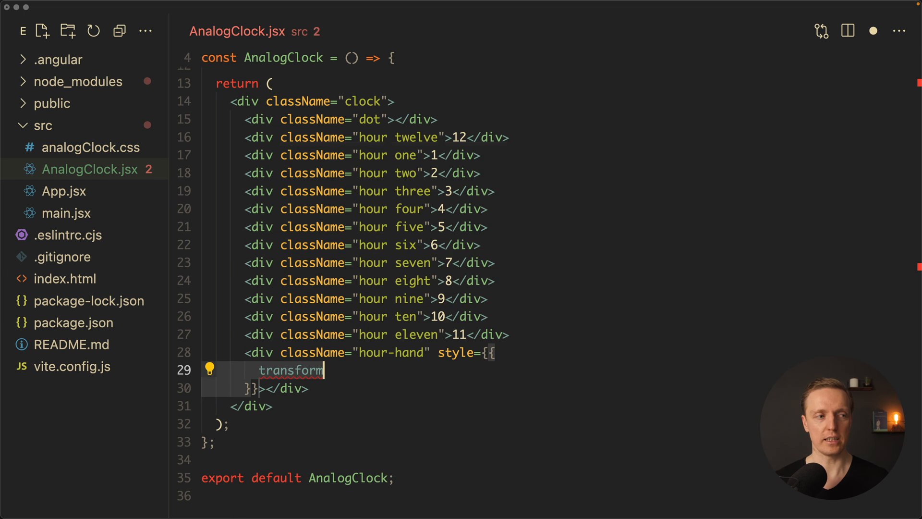
pyautogui.write(': `ro')
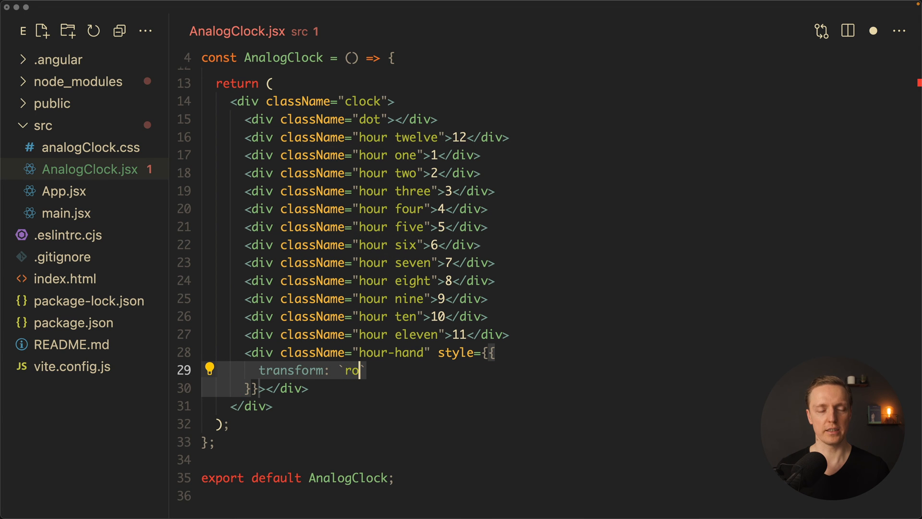
pyautogui.write('tateZ`')
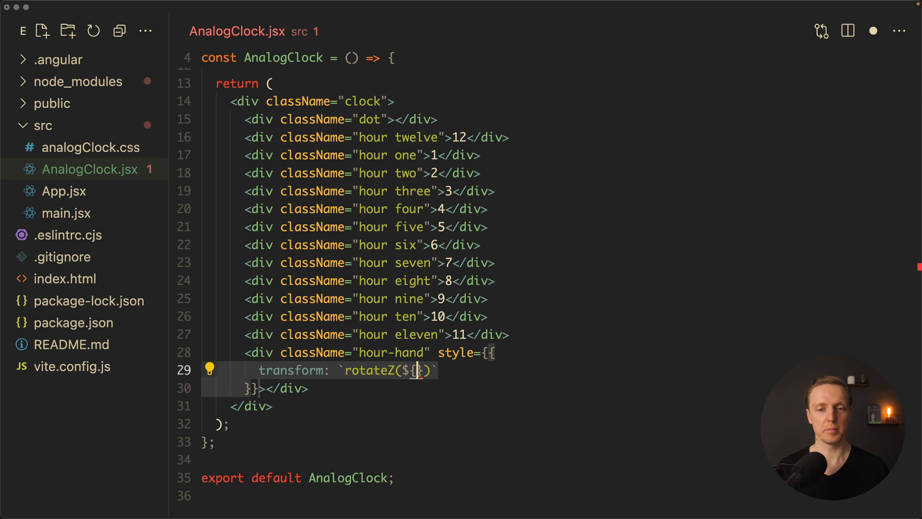
pyautogui.write('time.getHours(')
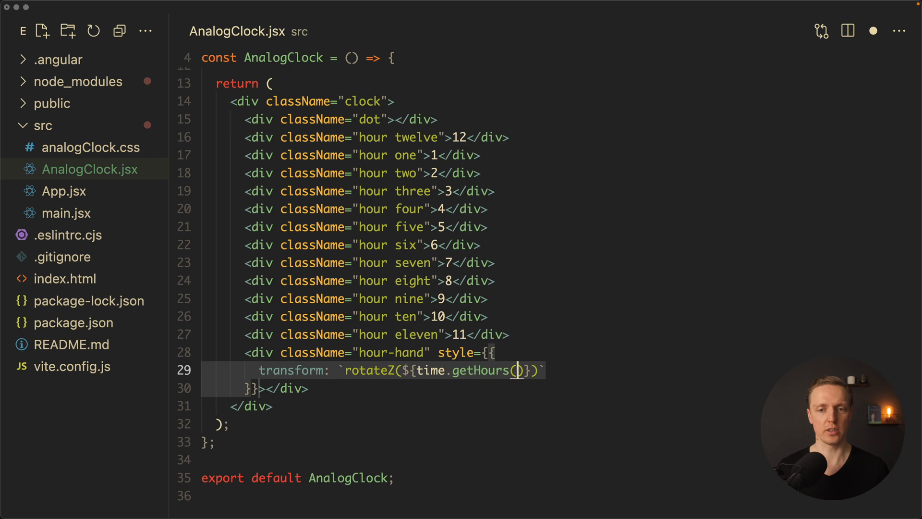
pyautogui.write('* 30')
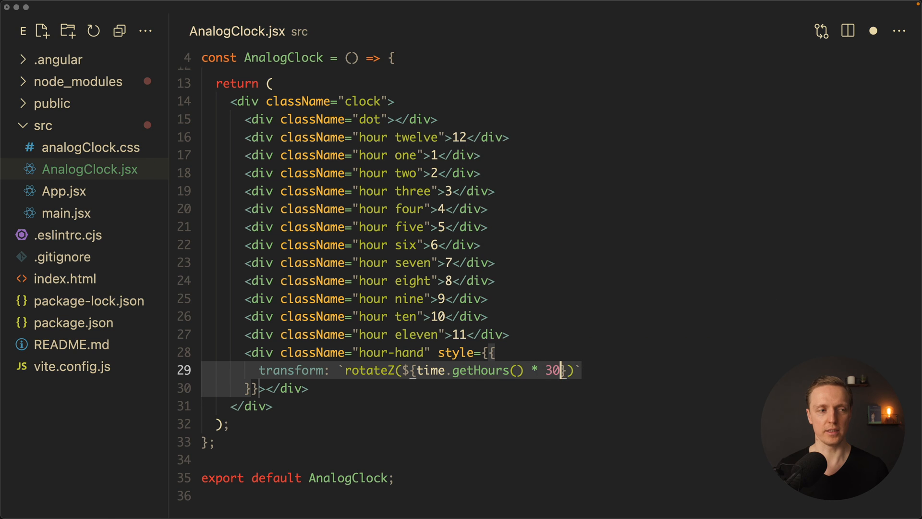
pyautogui.write('de')
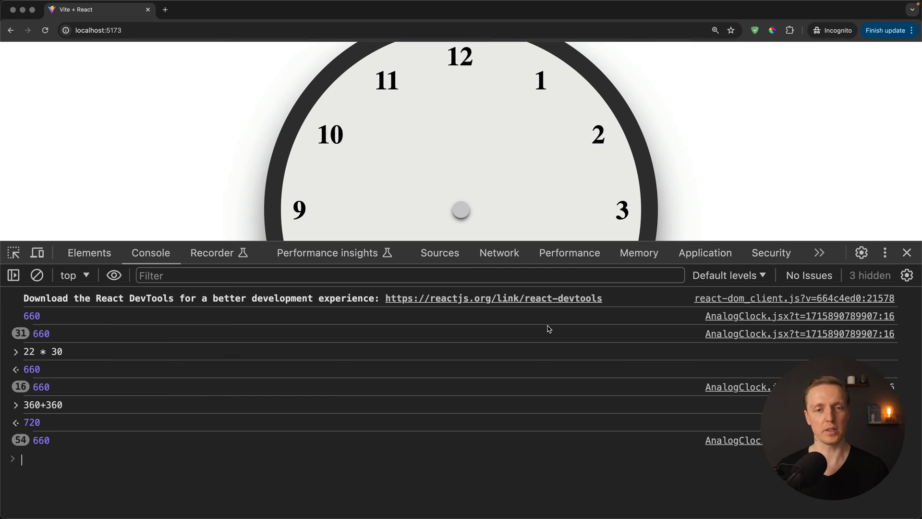
# - Select div.hour-hand in DevTools and reveal its inline rotateZ(660deg) transform
pyautogui.click(89, 253)
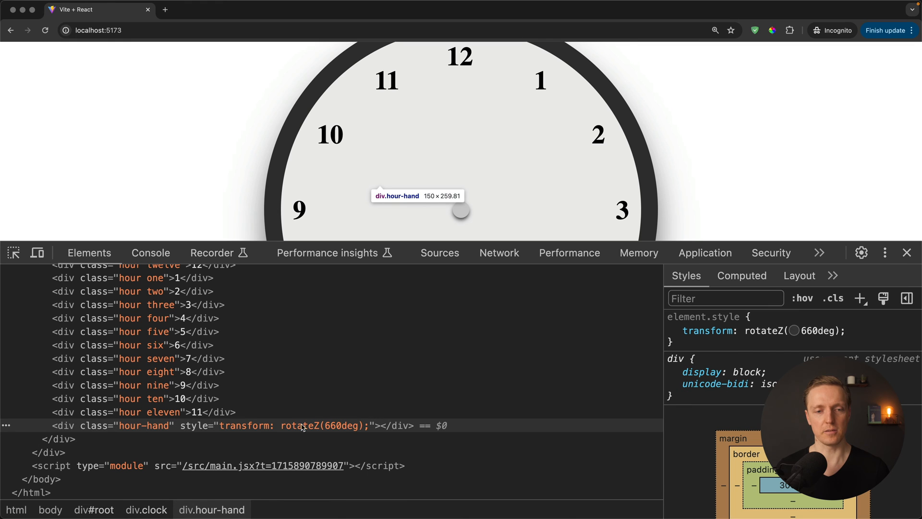
pyautogui.moveTo(335, 430)
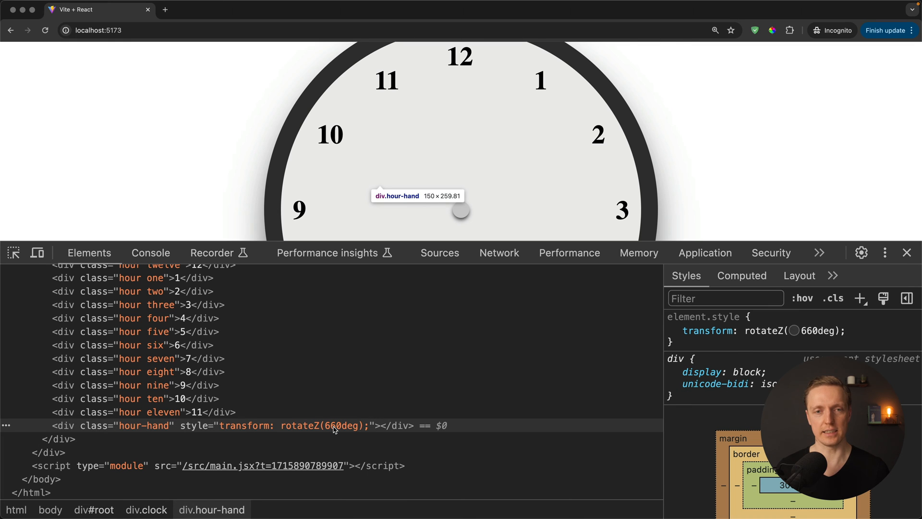
pyautogui.click(672, 331)
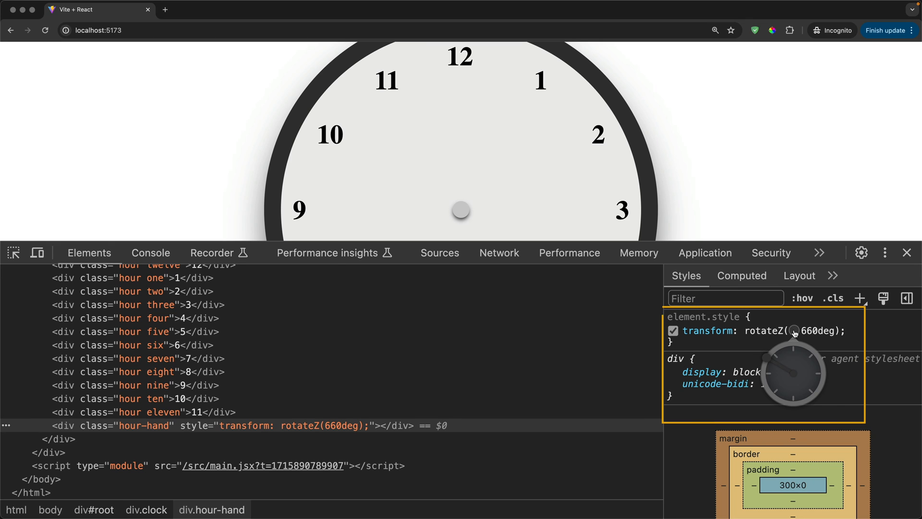
pyautogui.moveTo(772, 367)
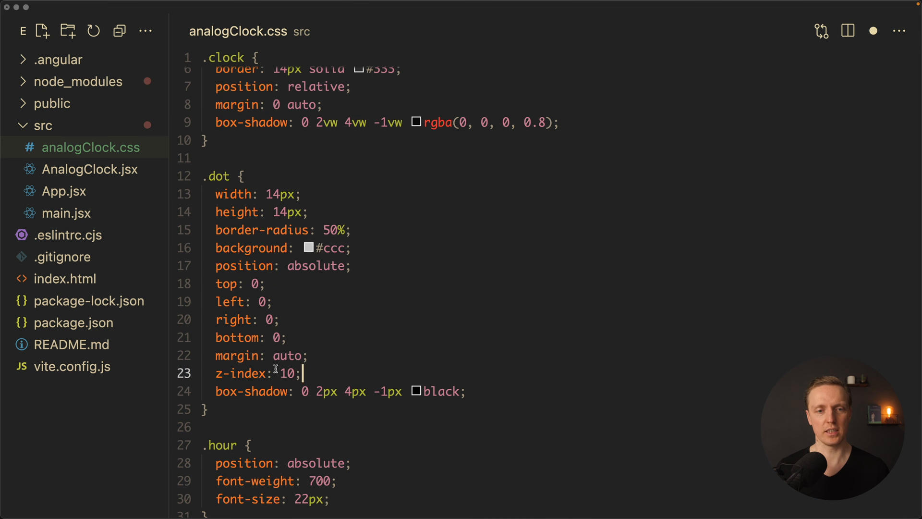
# - Give .hour-hand a 4px-wide #333 bar positioned with a top offset near 78px
pyautogui.scroll(-3)
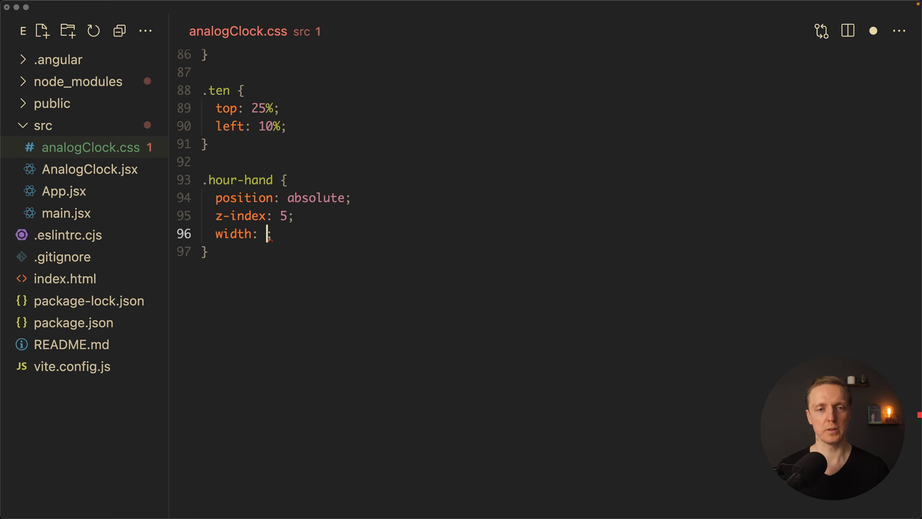
pyautogui.write('4')
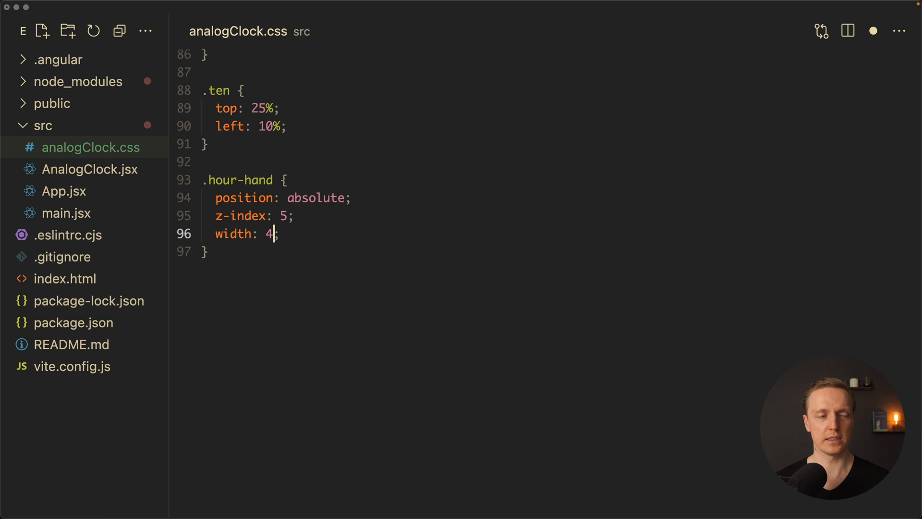
pyautogui.write('px;')
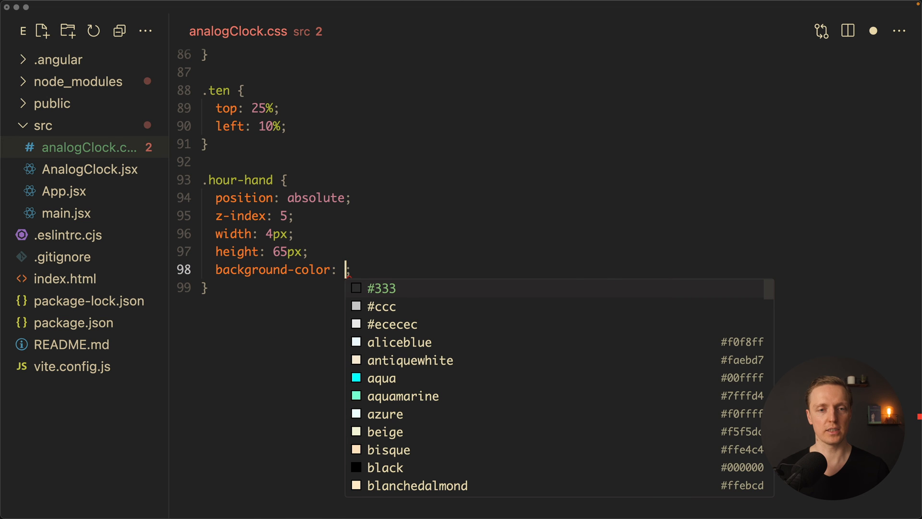
pyautogui.click(382, 289)
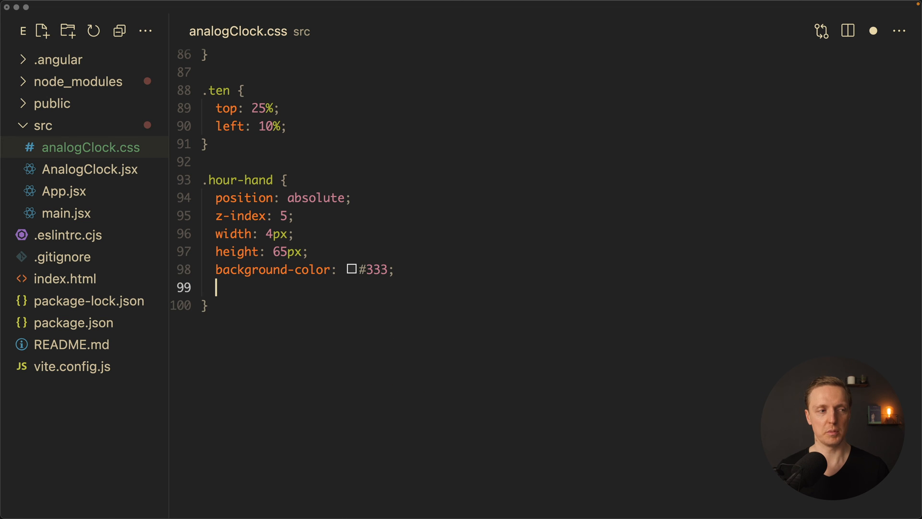
pyautogui.write('top:')
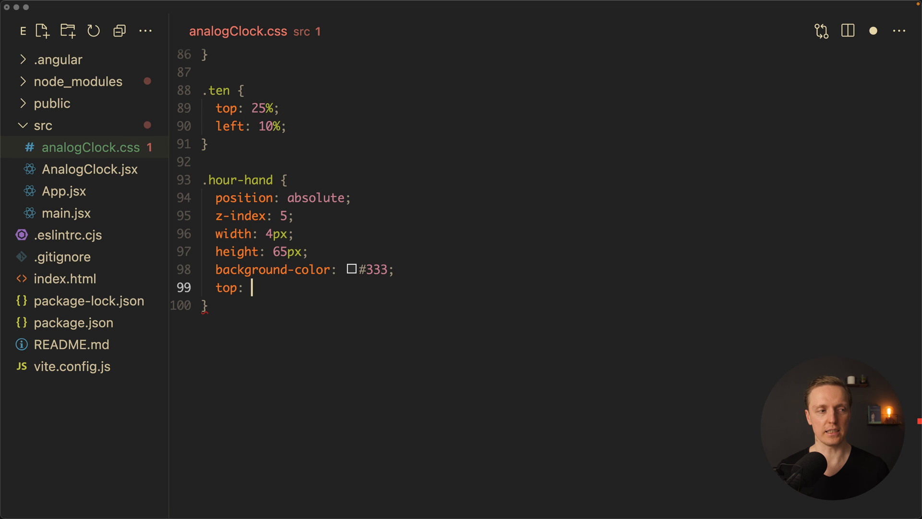
pyautogui.write('78')
pyautogui.write('left:')
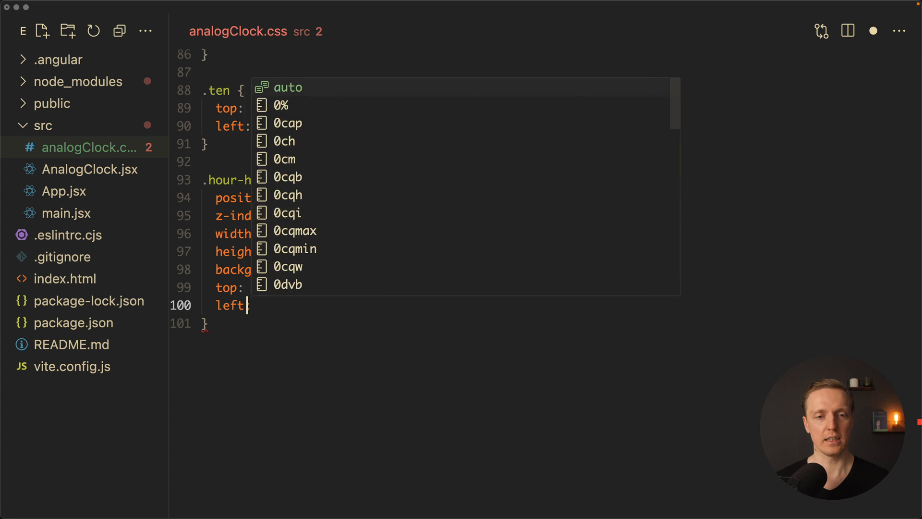
# - Add transform-origin: 50% 72px and margin-left: -2px to .hour-hand
pyautogui.write('transform-origin: 5;')
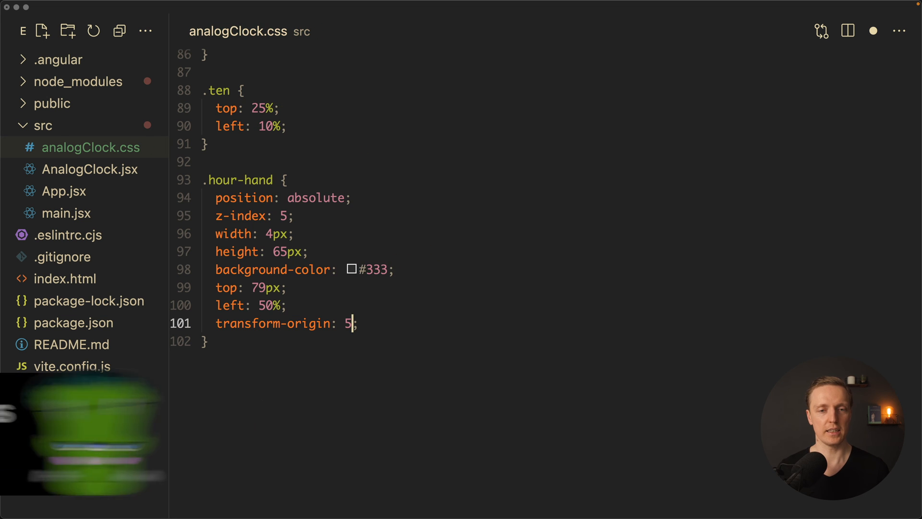
pyautogui.write('0% 72')
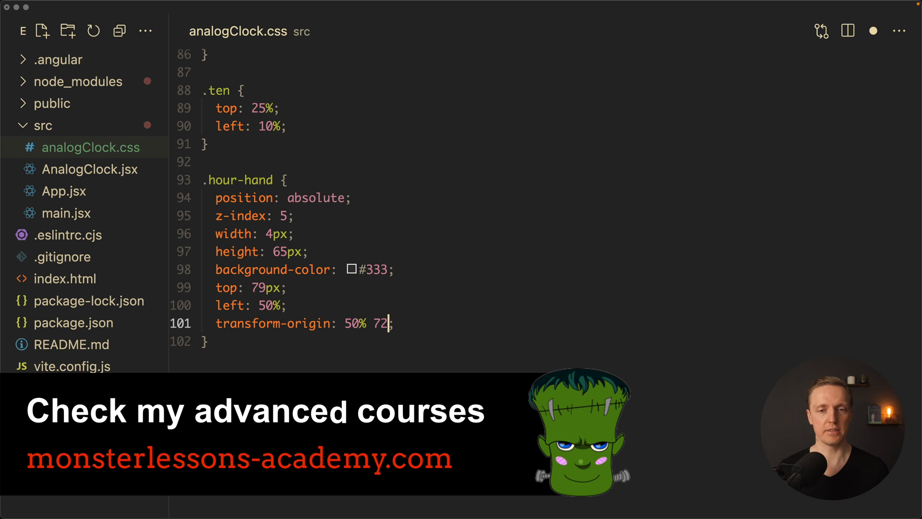
pyautogui.write('px')
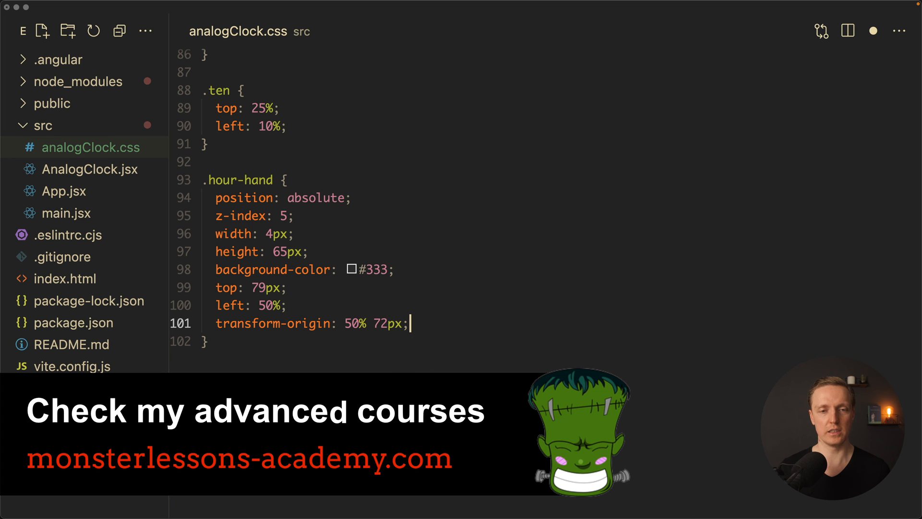
pyautogui.write('margi')
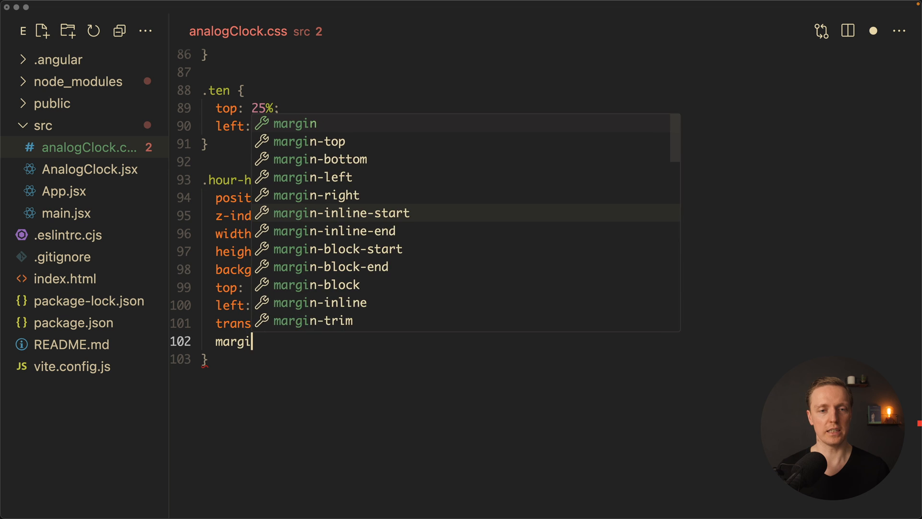
pyautogui.click(311, 176)
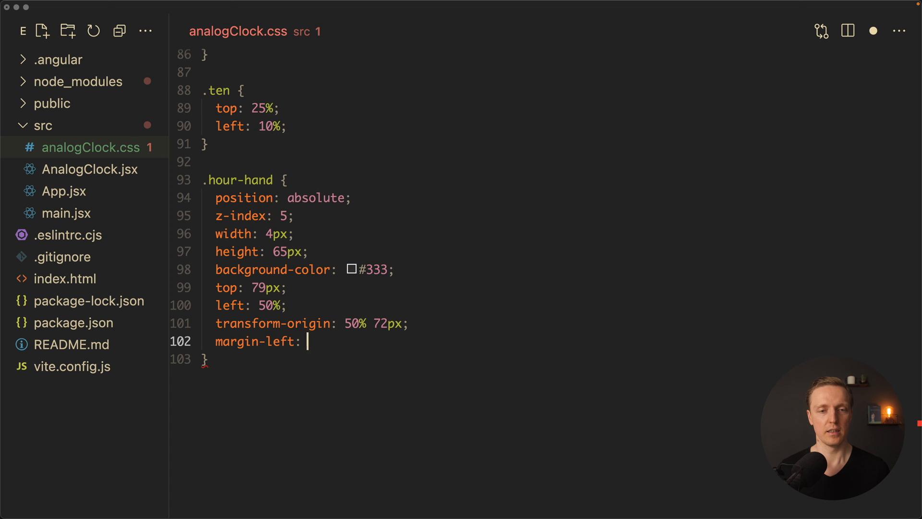
pyautogui.write('-2px;')
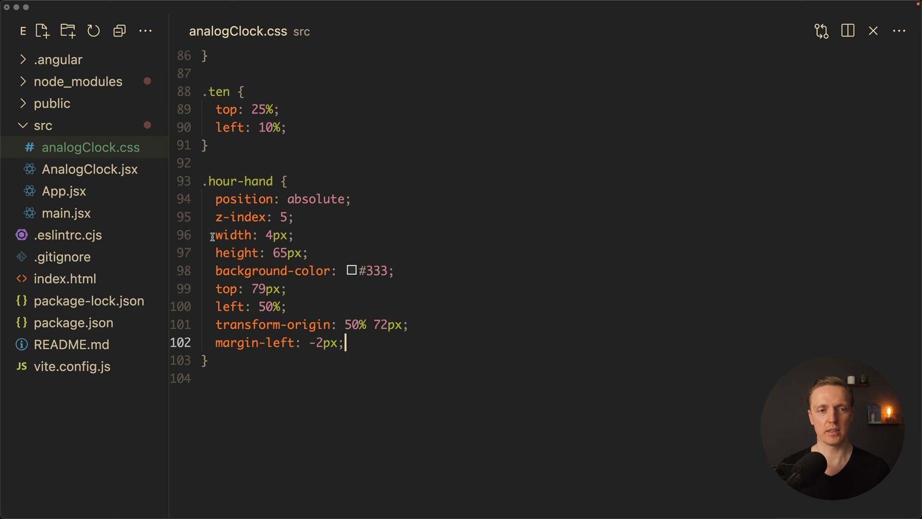
pyautogui.moveTo(364, 347)
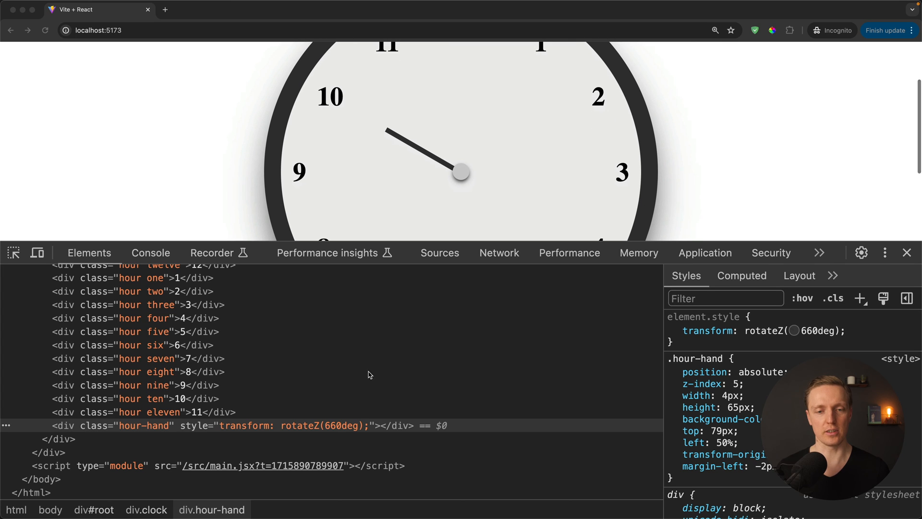
pyautogui.click(673, 330)
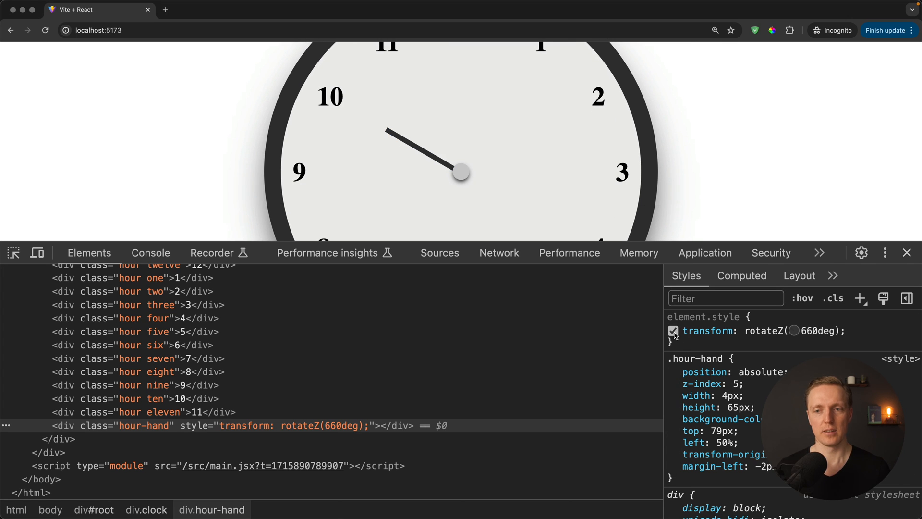
pyautogui.click(673, 330)
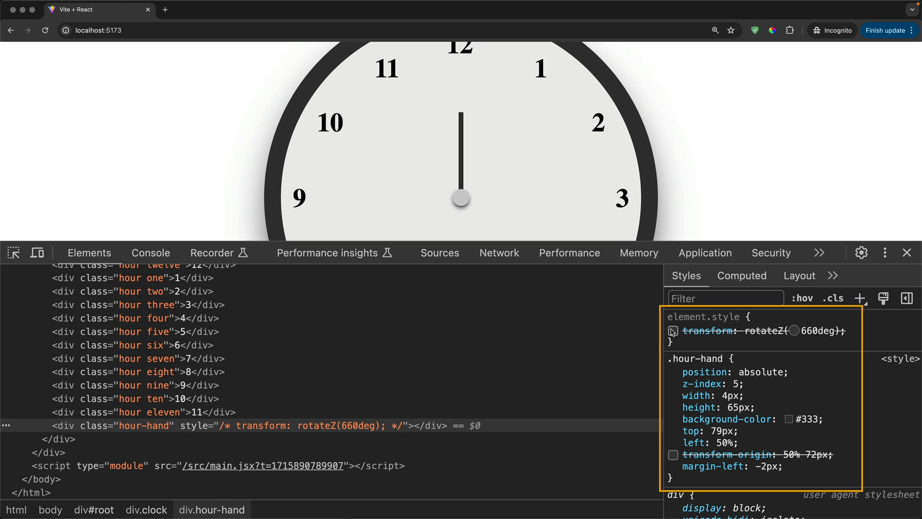
pyautogui.click(673, 330)
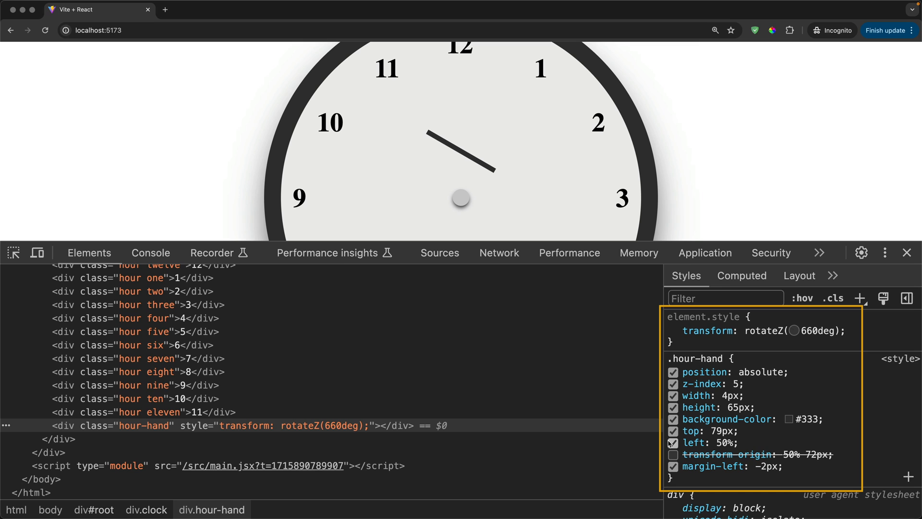
pyautogui.click(674, 454)
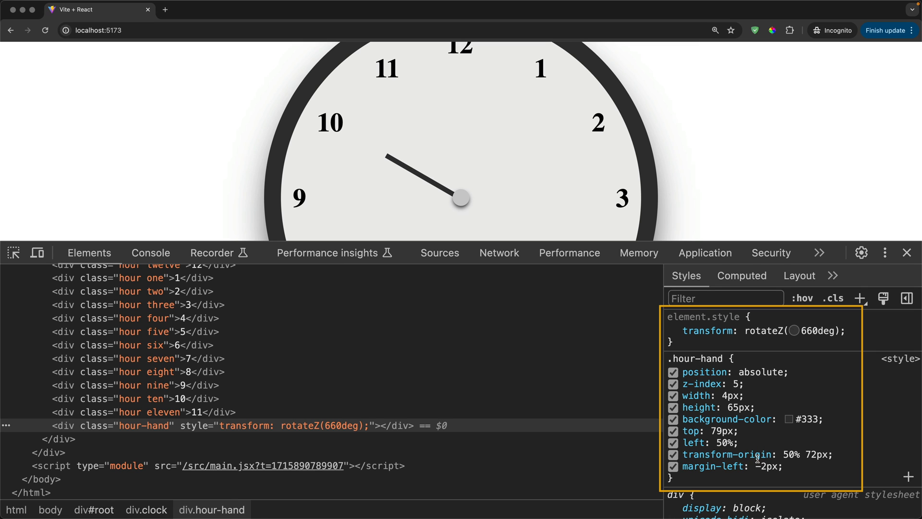
pyautogui.moveTo(798, 409)
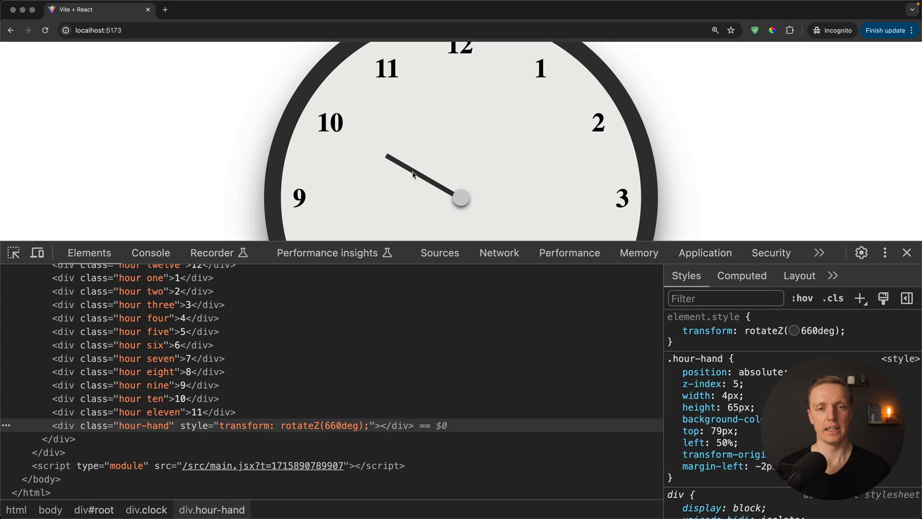
pyautogui.moveTo(385, 159)
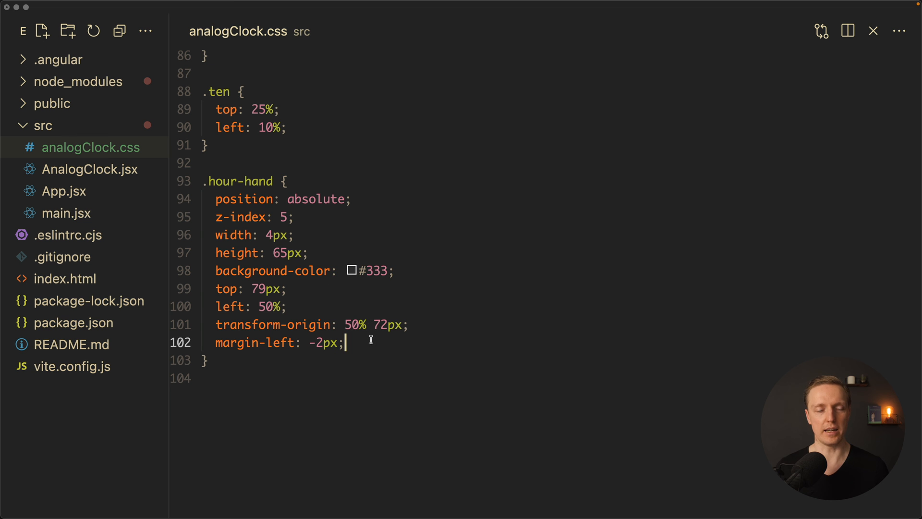
# - Begin a border-top-left-radius property inside the .hour-hand rule
pyautogui.write('border')
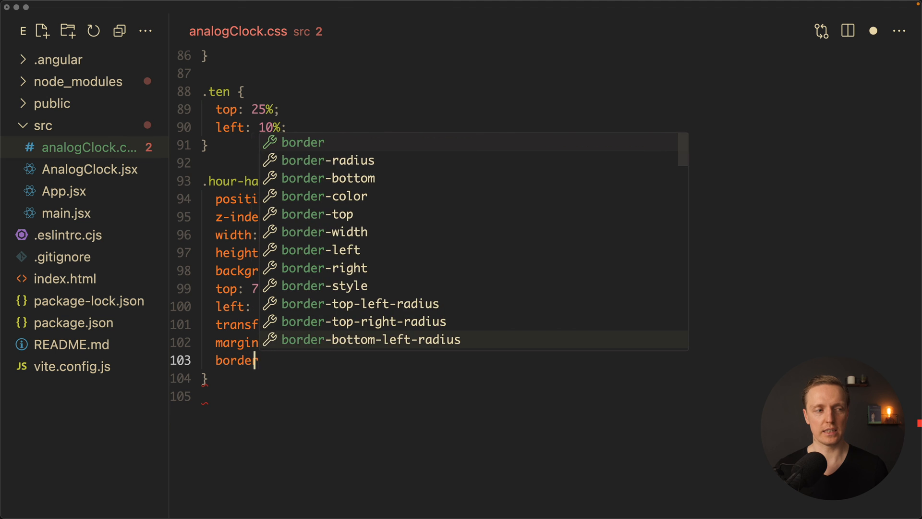
pyautogui.write('-tople')
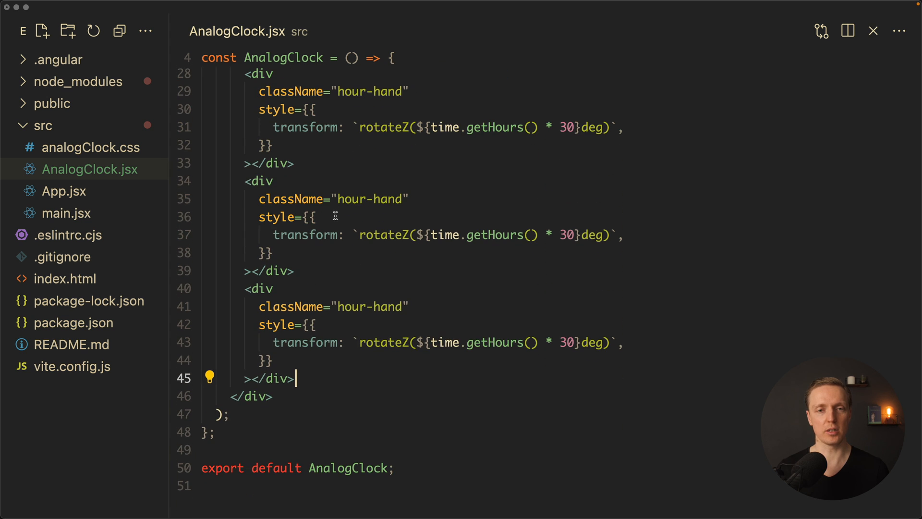
# - Rename copies to minute-hand and second-hand using getMinutes() * 6 and getSeconds() * 6
pyautogui.write('minute')
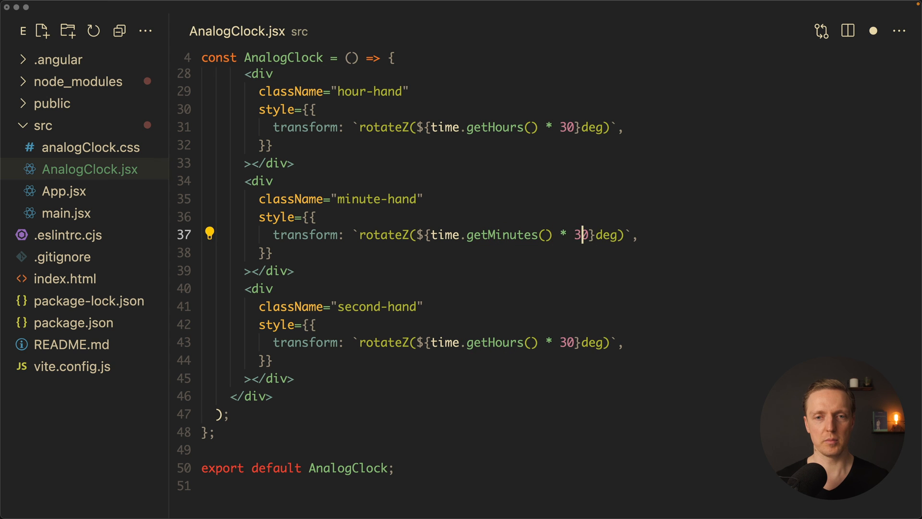
pyautogui.press('Backspace')
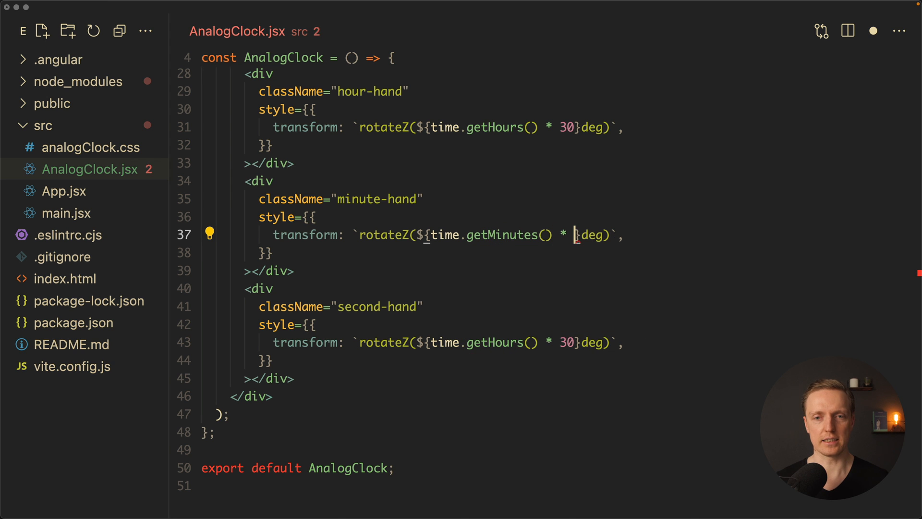
pyautogui.write('6')
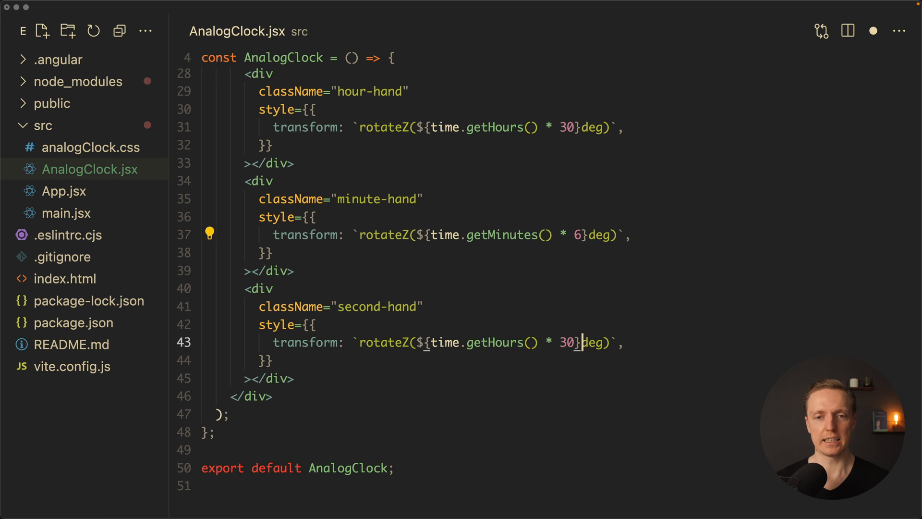
pyautogui.write('6')
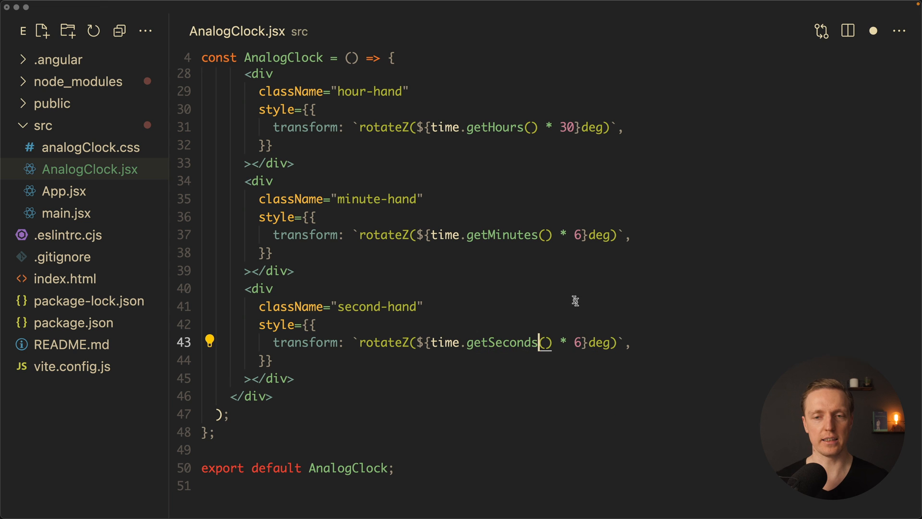
pyautogui.click(92, 147)
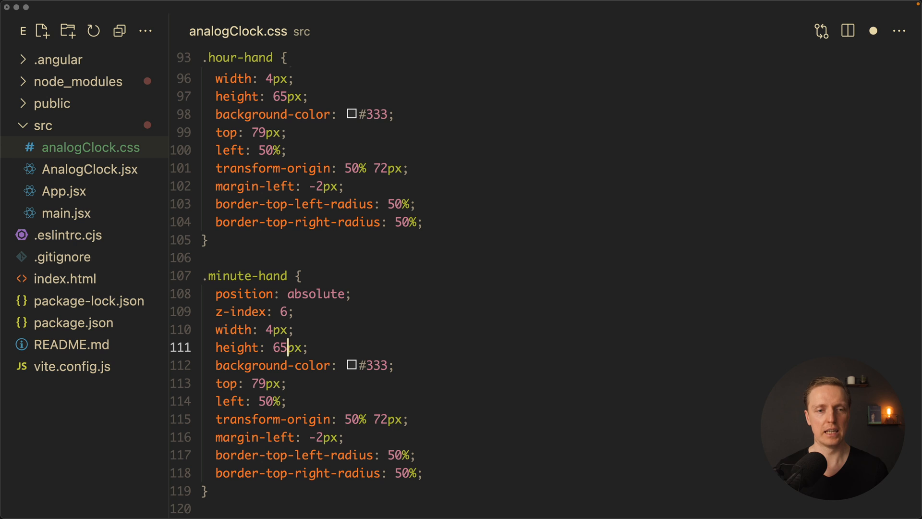
# - Tune .minute-hand with a 100px height, 46px top and adjusted transform-origin
pyautogui.write('100')
pyautogui.click(305, 365)
pyautogui.write('666')
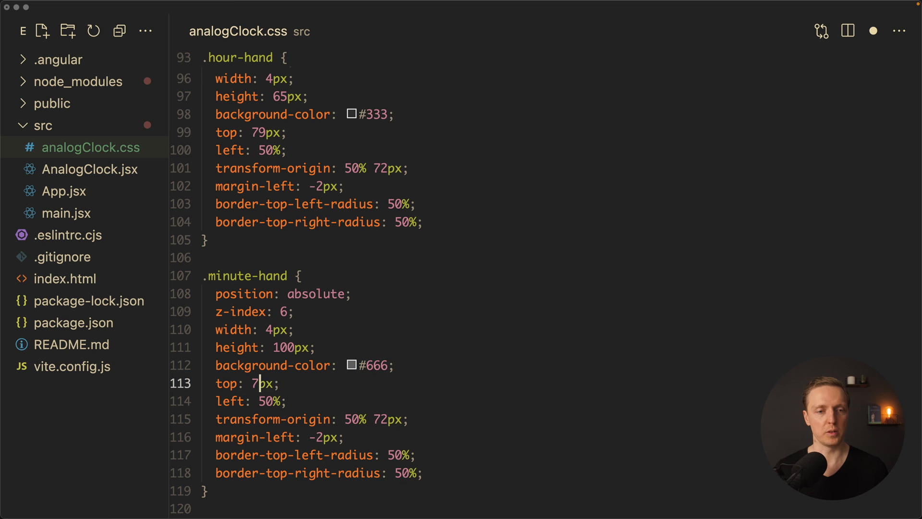
pyautogui.write('46')
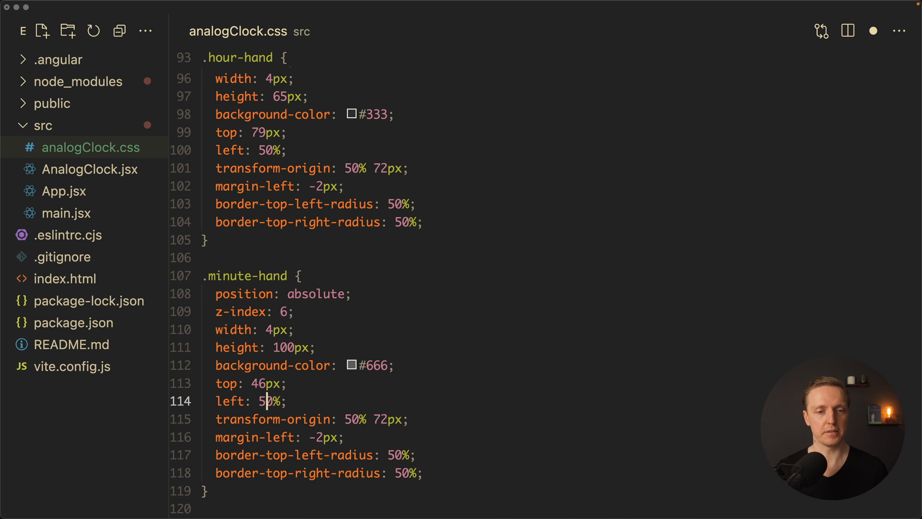
pyautogui.click(323, 437)
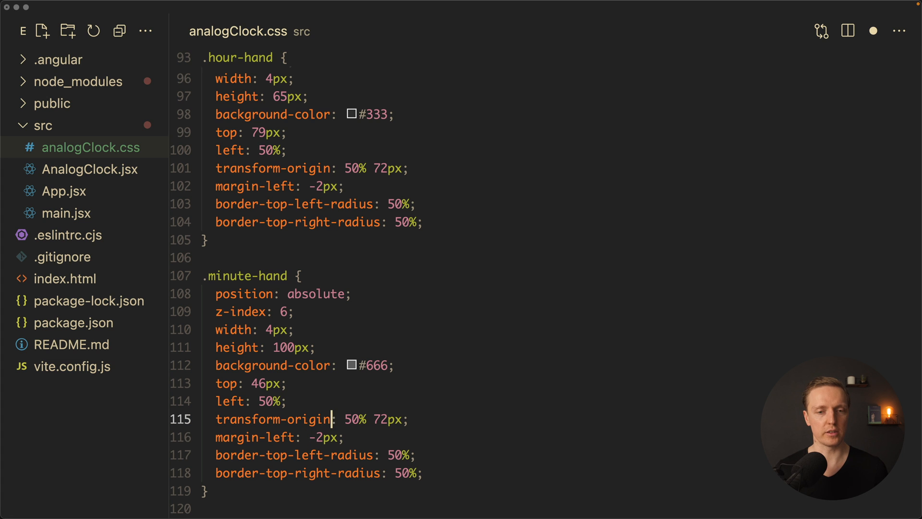
pyautogui.write('105')
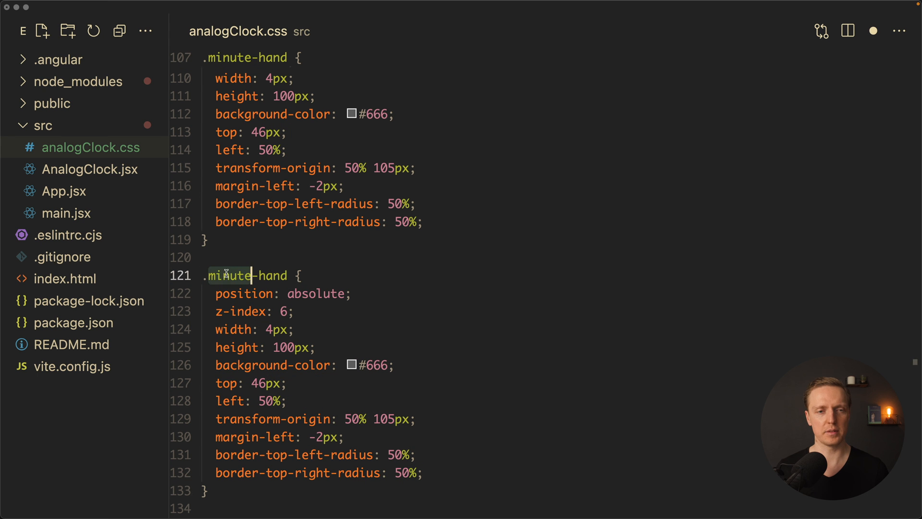
# - Create a .second-hand rule with a red background layered above with z-index 2
pyautogui.write('second')
pyautogui.click(266, 347)
pyautogui.write('2')
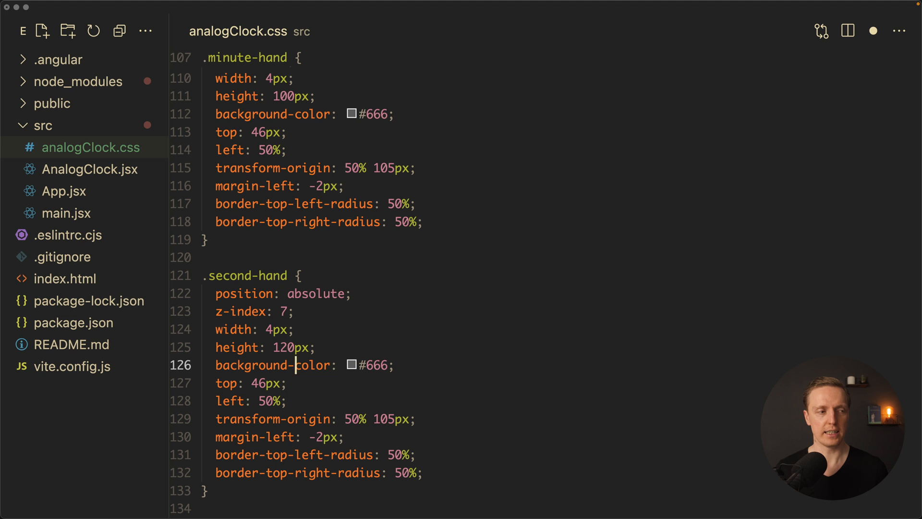
pyautogui.write('red')
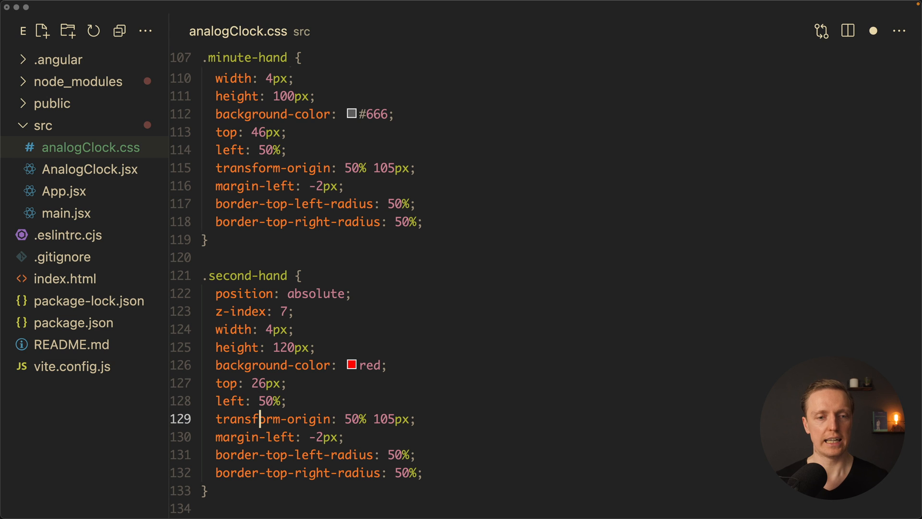
pyautogui.write('2')
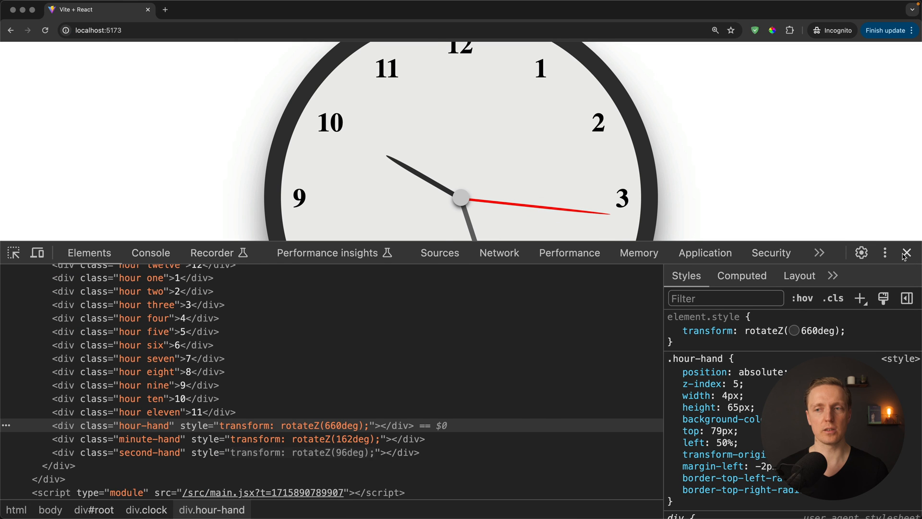
# - Close DevTools so the full clock with hour, minute and red second hands shows
pyautogui.click(908, 252)
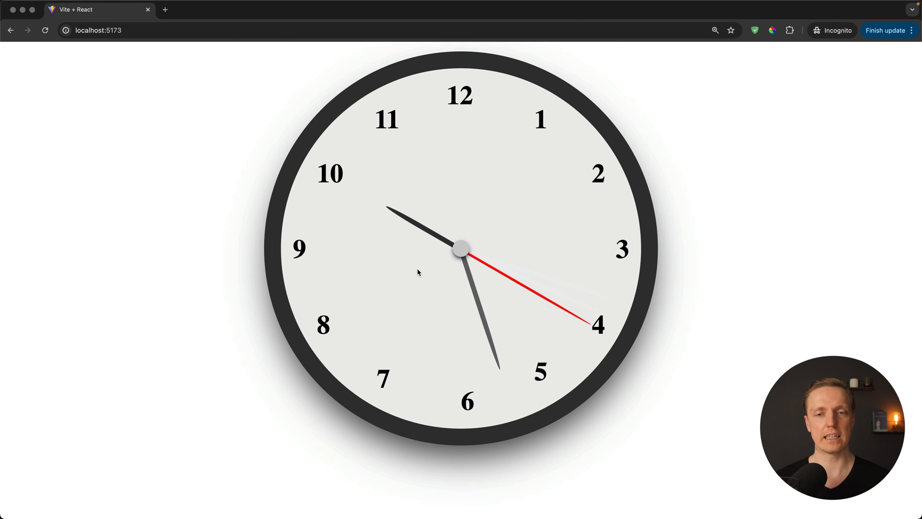